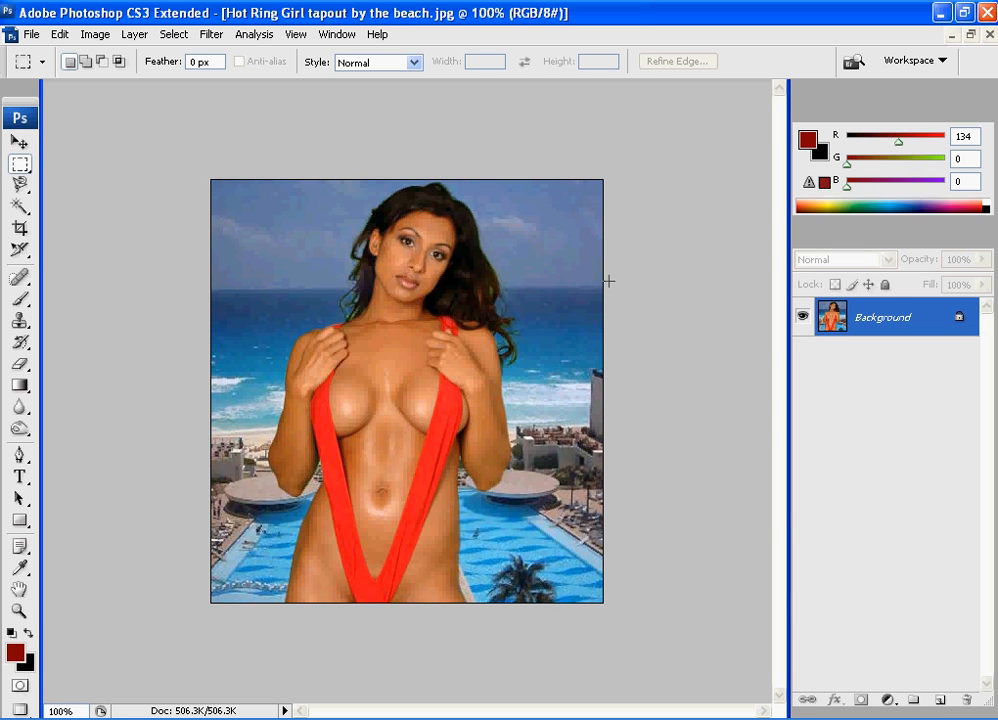
mouse_move(590, 290)
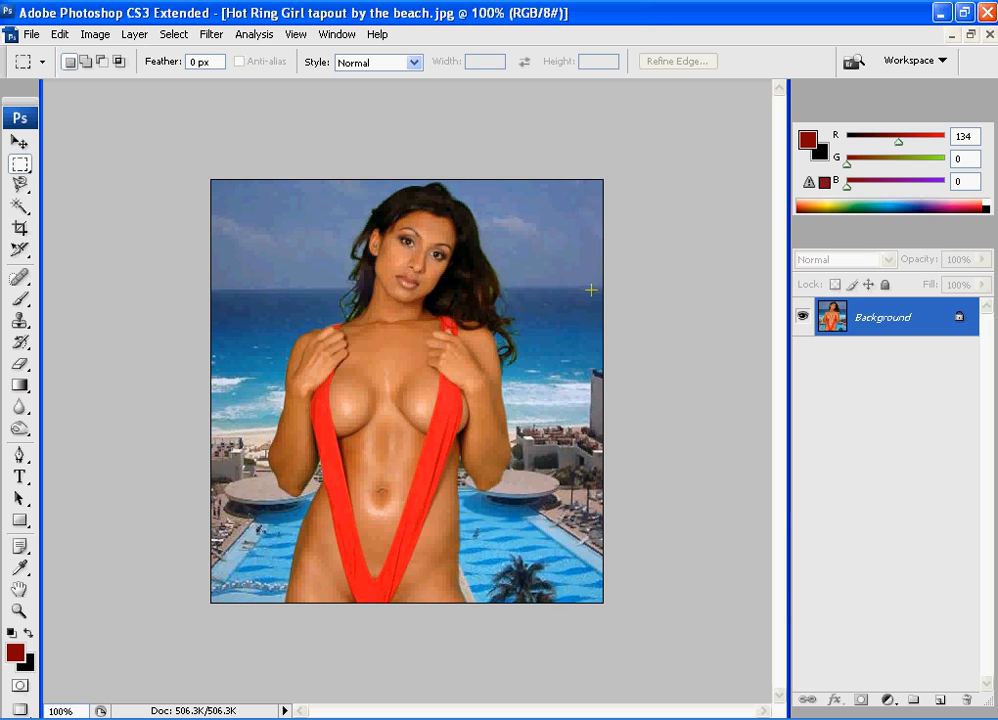
mouse_move(196, 164)
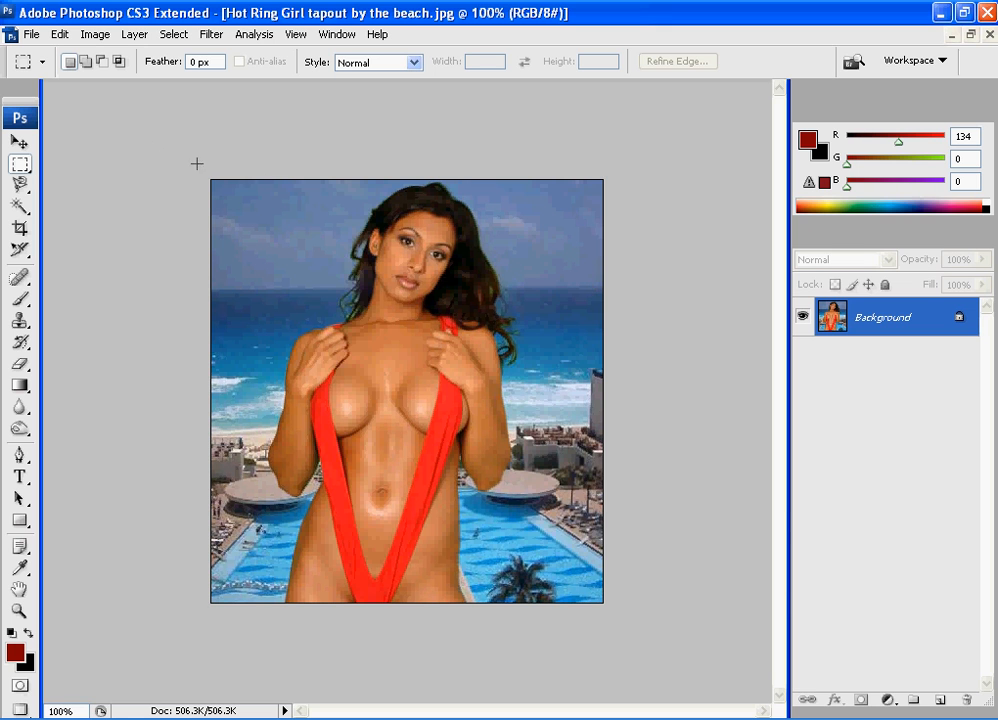
Step: Duplicate the Background layer and bring up the Filter menu
click(20, 142)
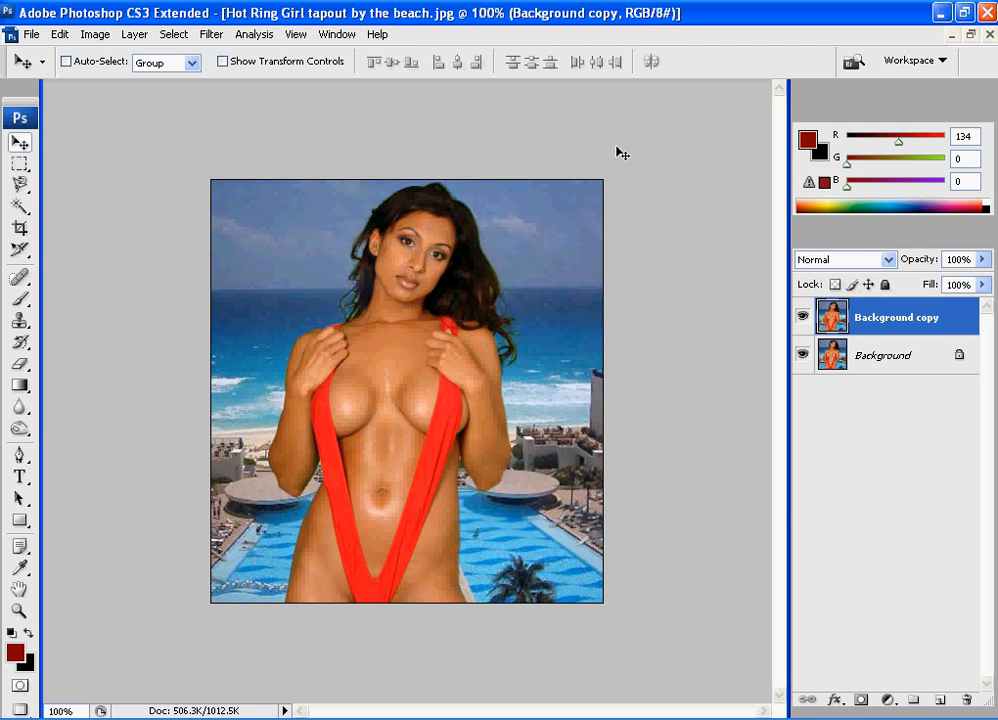
click(210, 32)
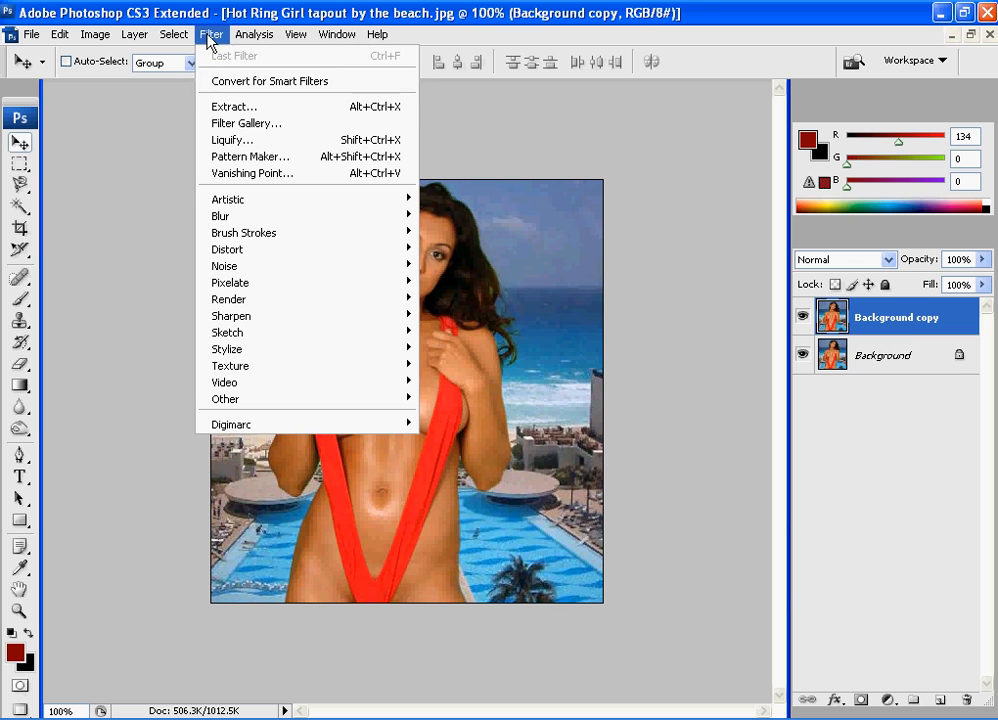
Step: Start the Extract filter on the copy layer with the edge brush enlarged to size 8
click(234, 106)
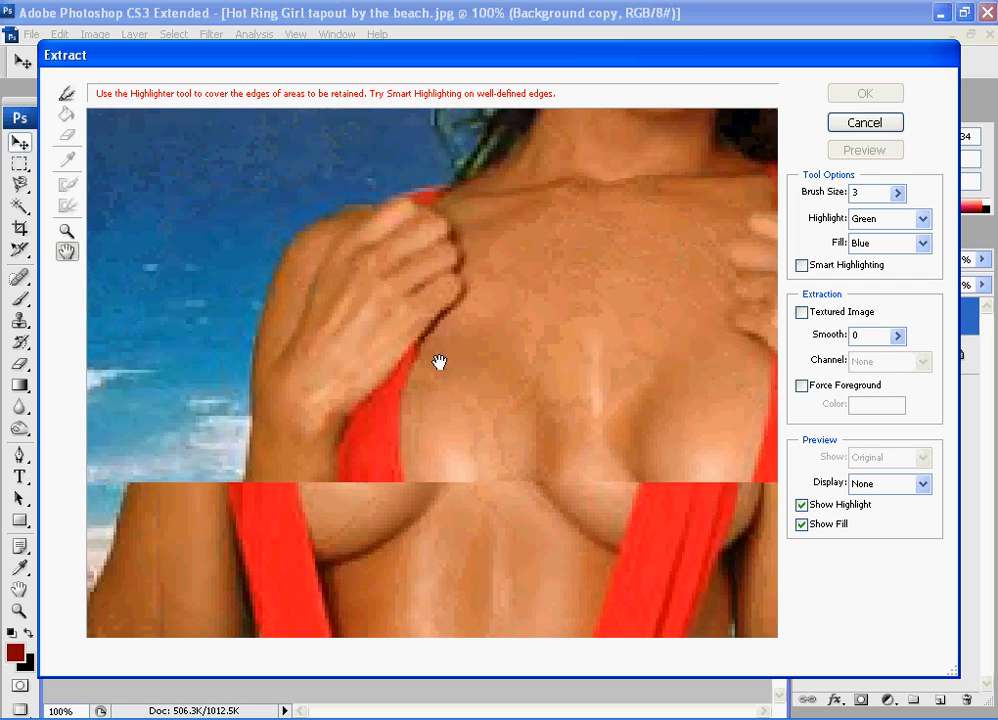
mouse_move(68, 94)
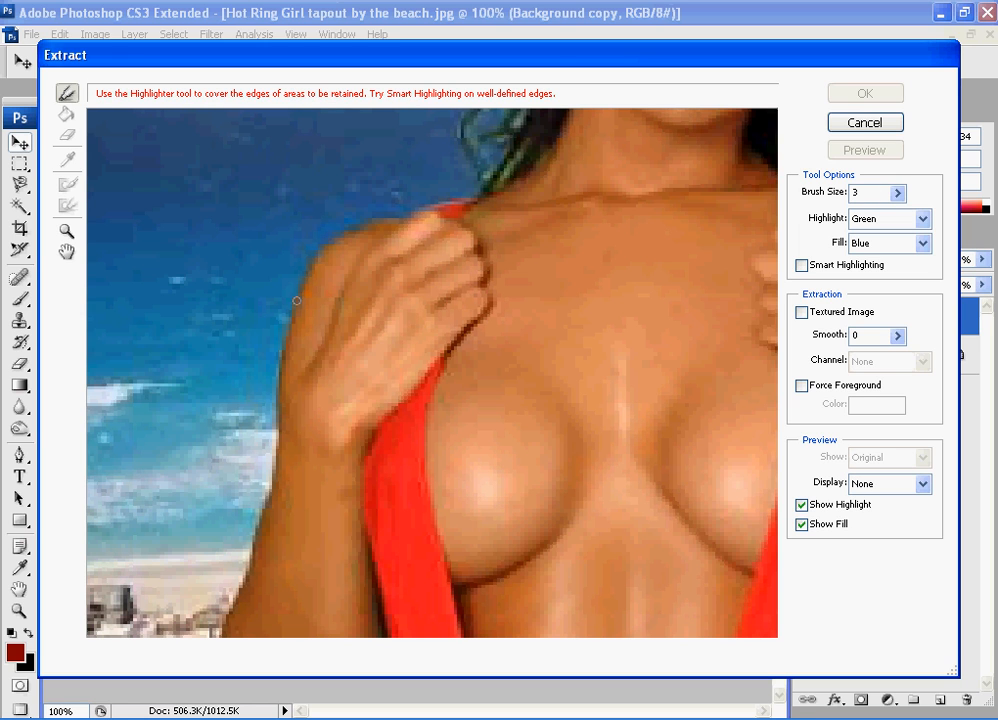
mouse_move(244, 564)
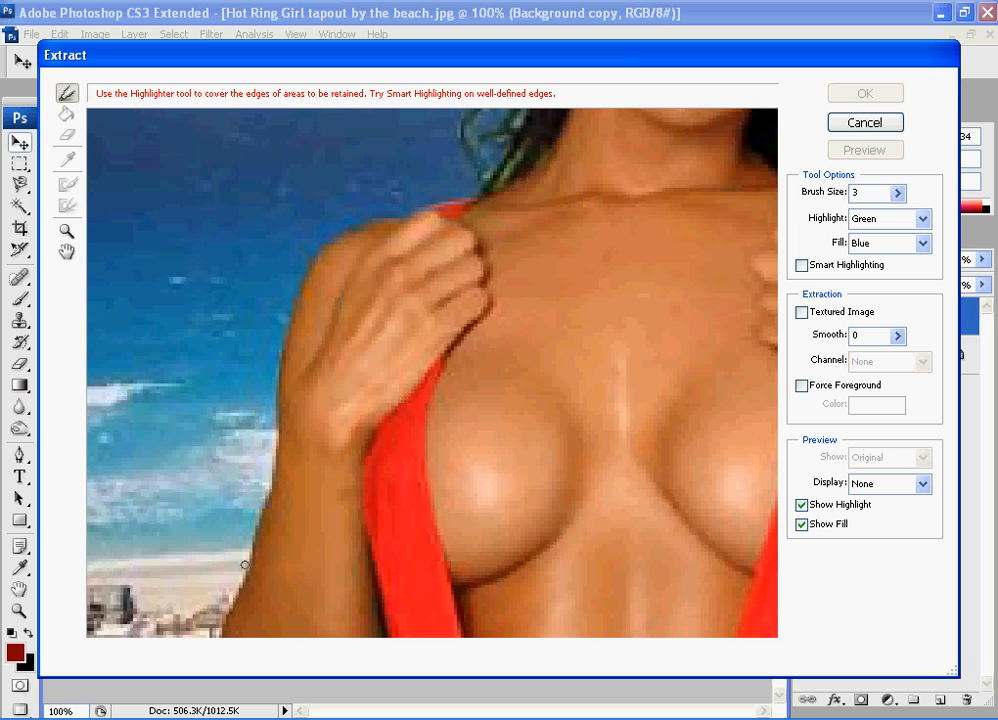
mouse_move(336, 244)
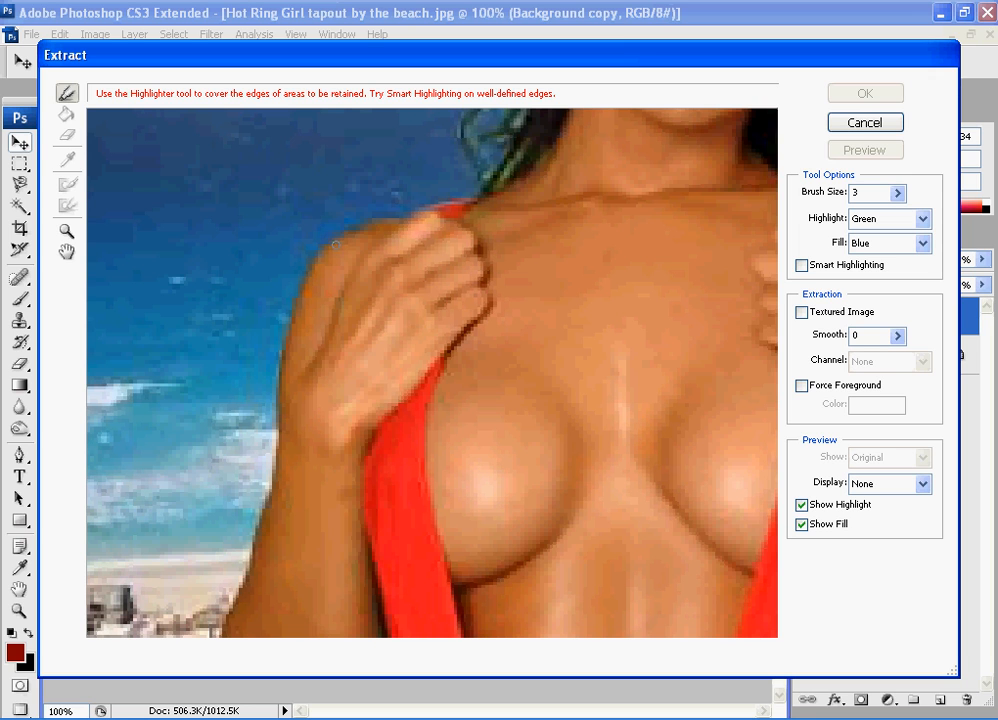
mouse_move(564, 112)
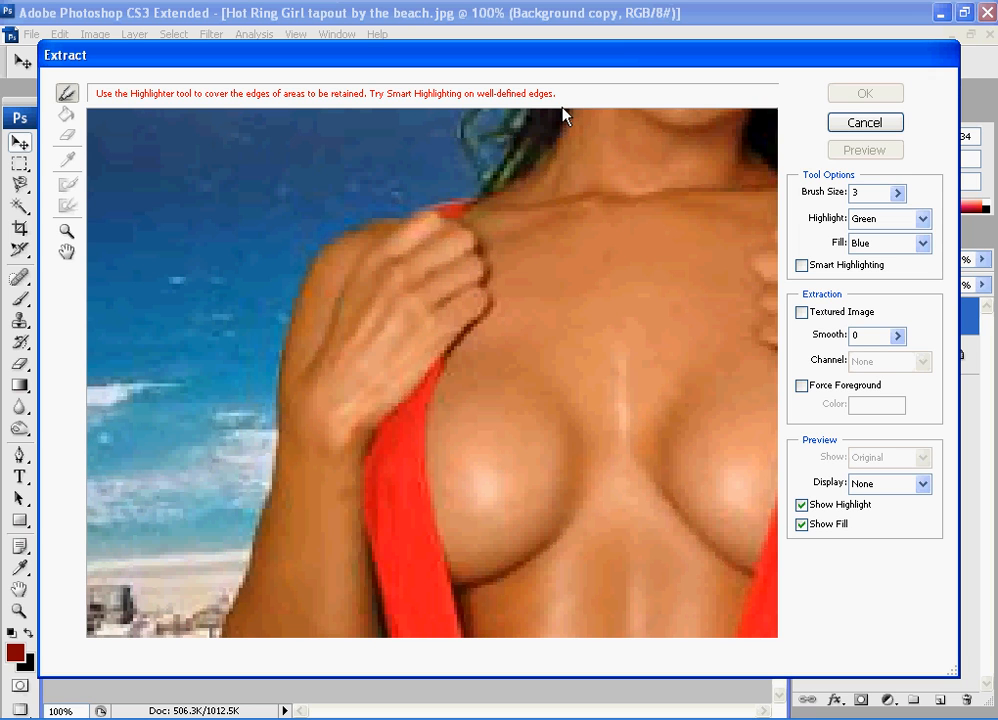
click(844, 192)
text(8)
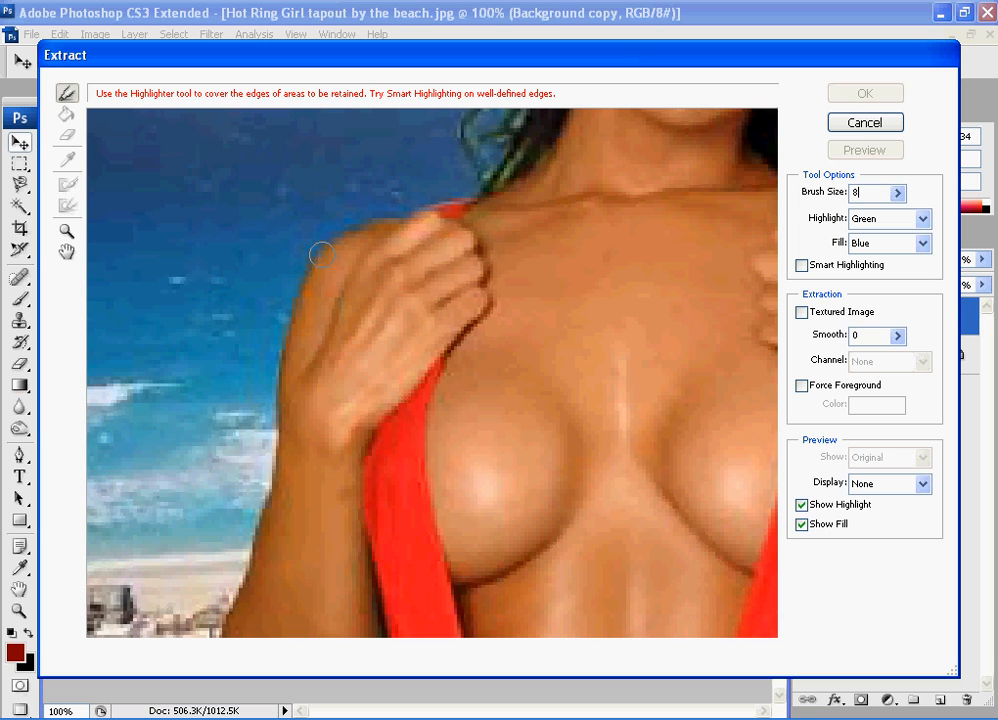
mouse_move(300, 292)
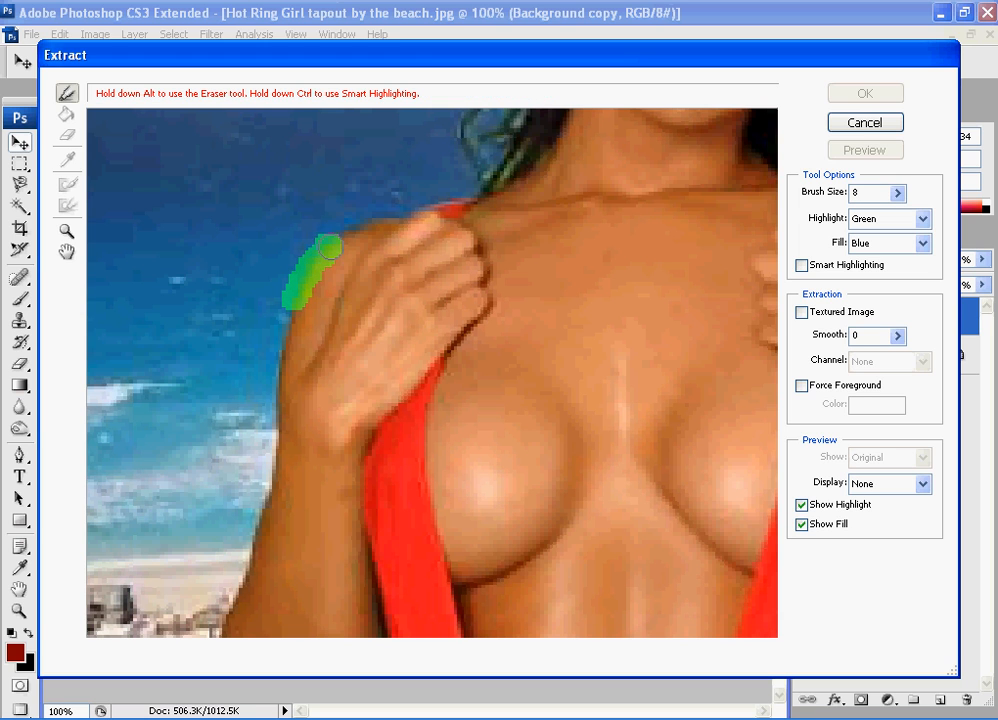
Step: Highlight the left shoulder edge and up toward the neck with the Edge Highlighter
drag(324, 250, 452, 210)
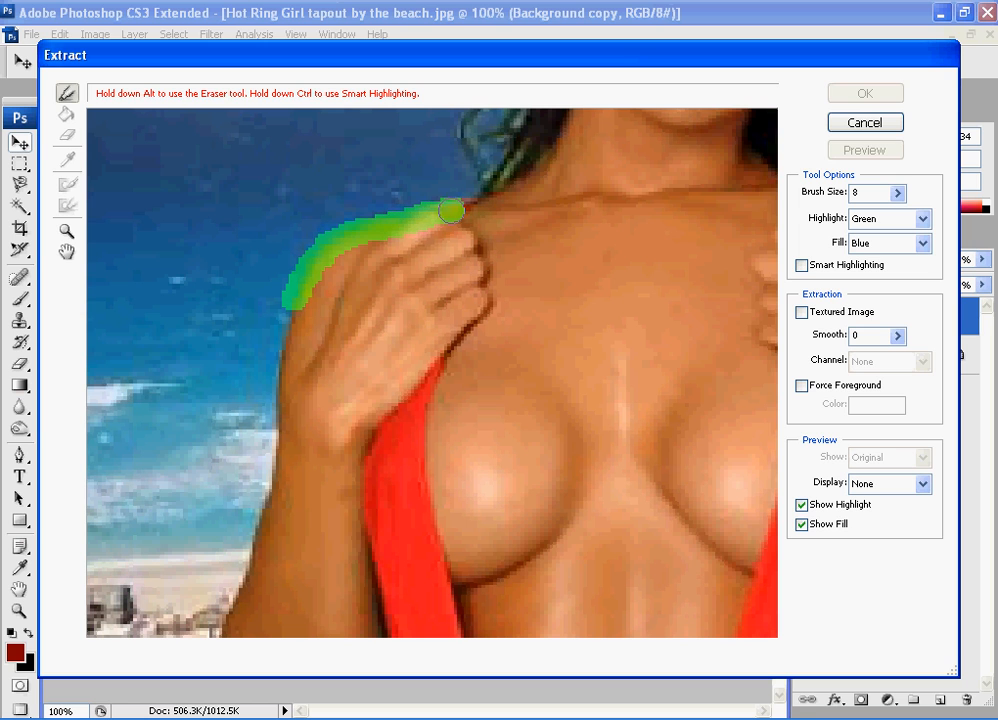
drag(450, 210, 556, 140)
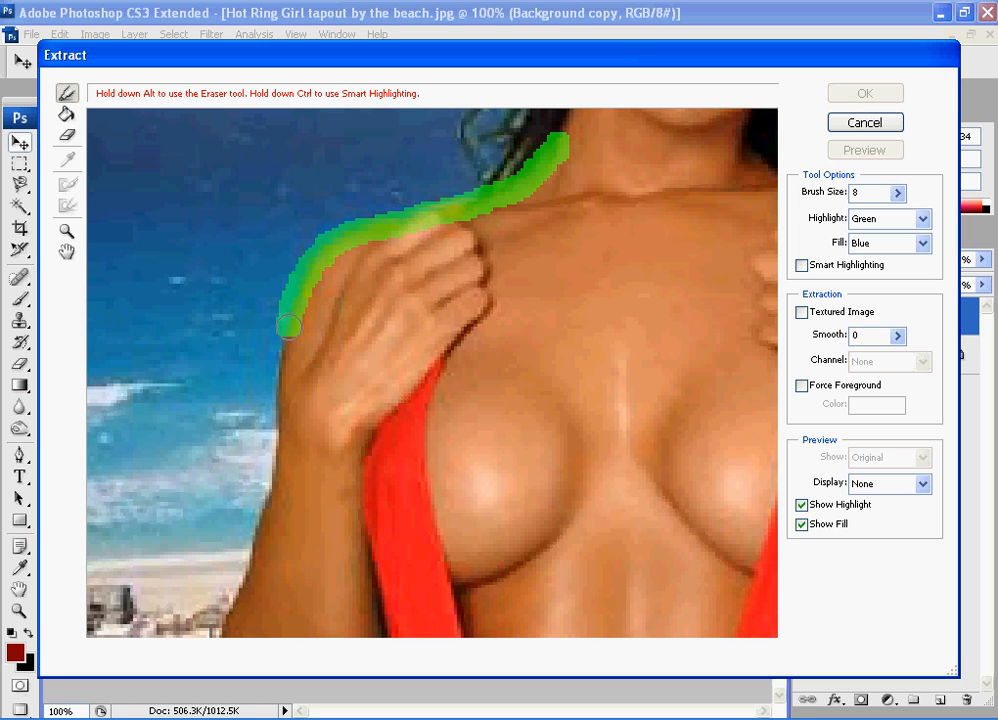
drag(290, 328, 260, 524)
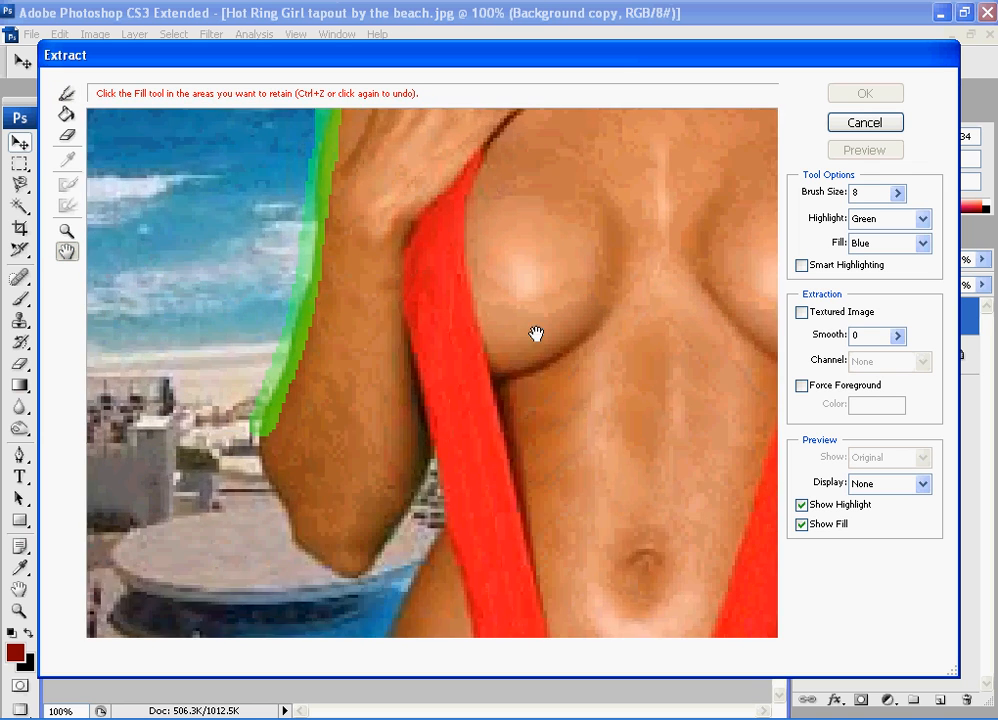
Step: Continue the green highlight down the left arm and waist toward the hip
click(68, 92)
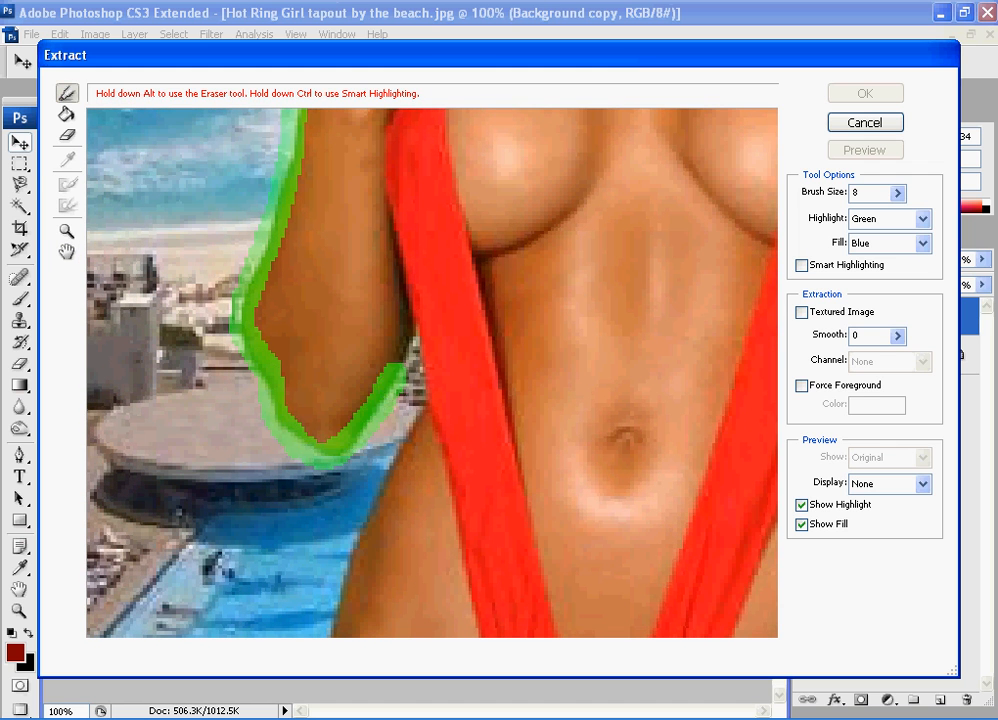
drag(390, 330, 364, 530)
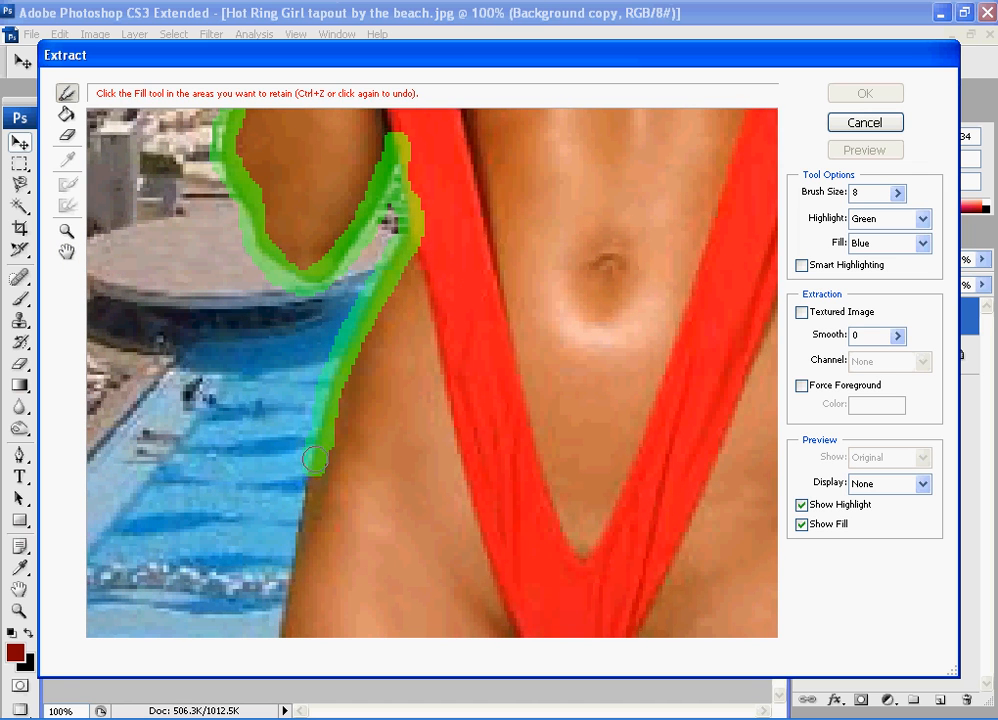
drag(316, 460, 316, 630)
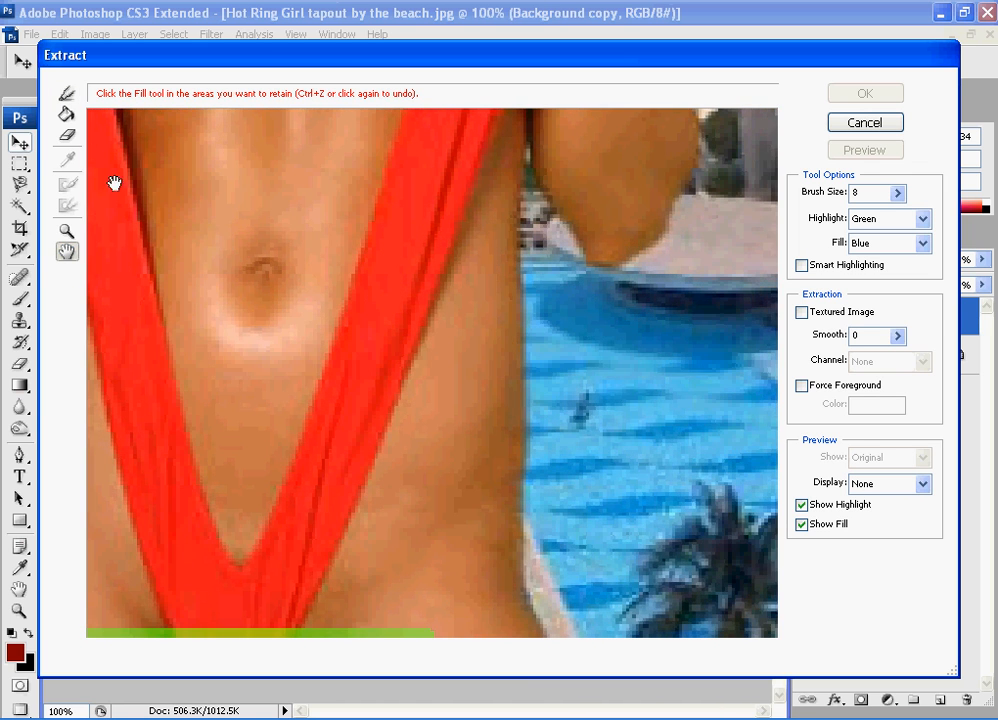
Step: Highlight the right waist edge downward and the right side up toward the shoulder
click(66, 94)
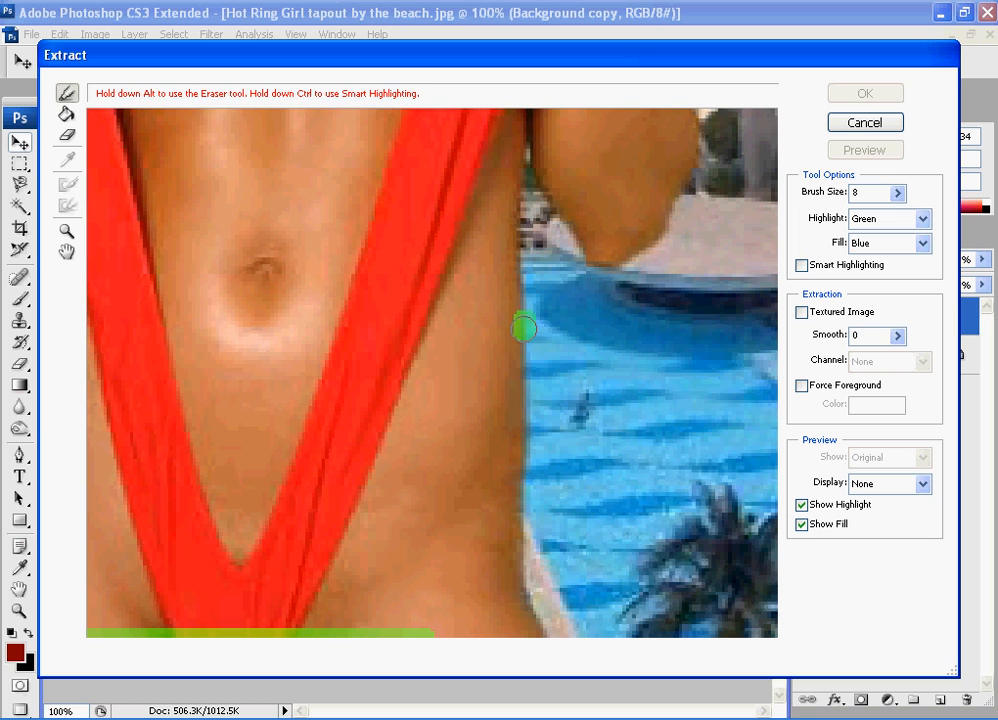
drag(524, 328, 516, 538)
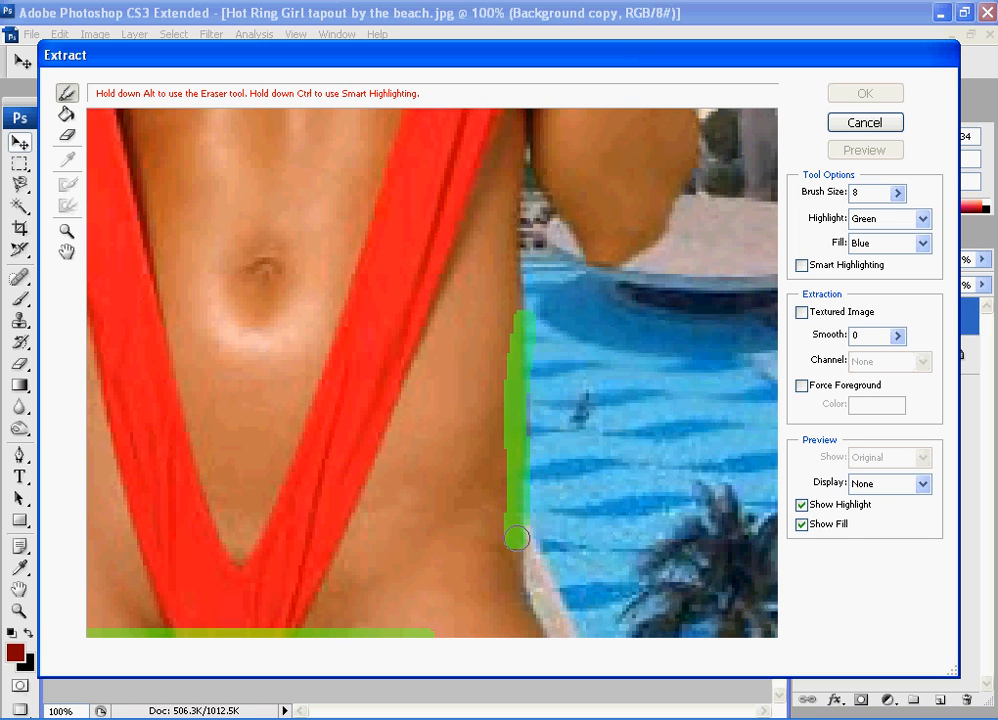
drag(516, 538, 490, 630)
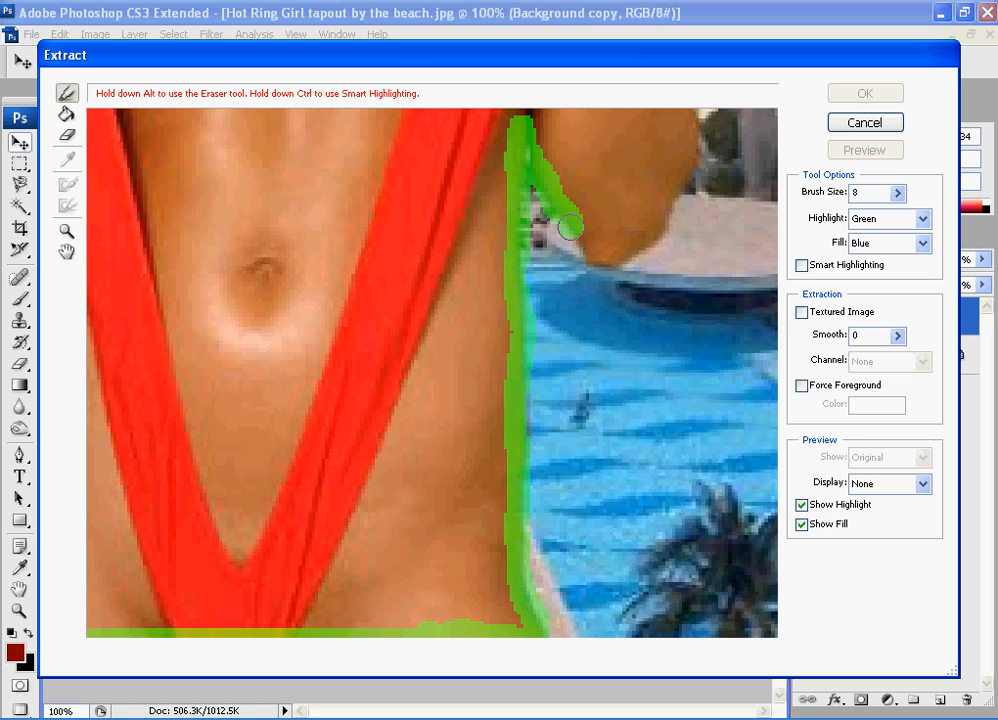
drag(570, 230, 700, 130)
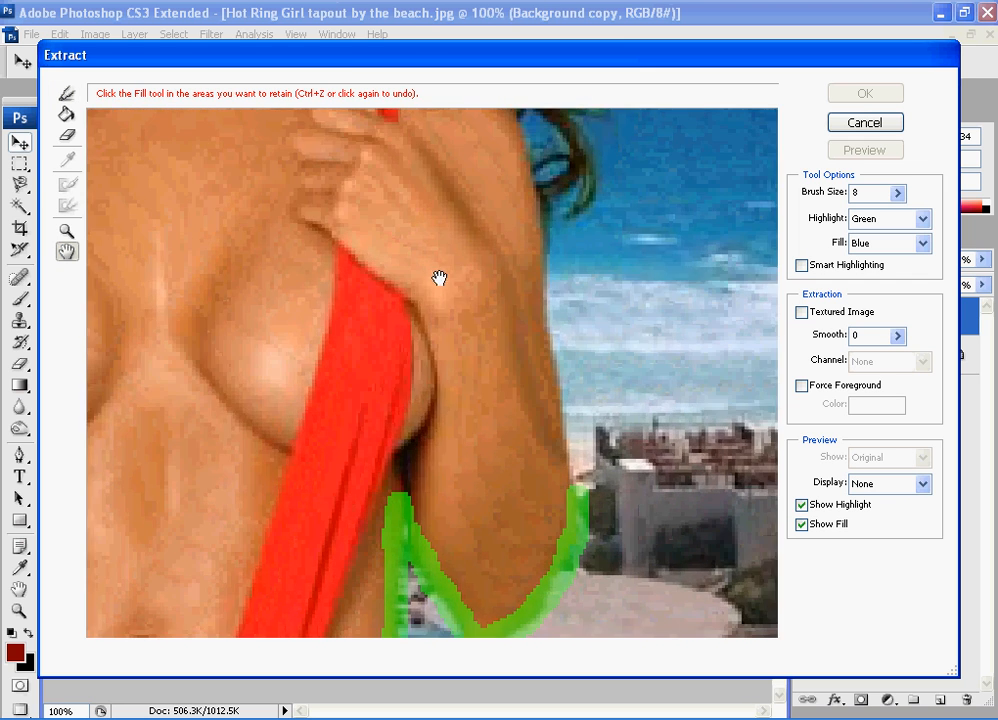
Step: Extend the green highlight up along her right arm
click(68, 94)
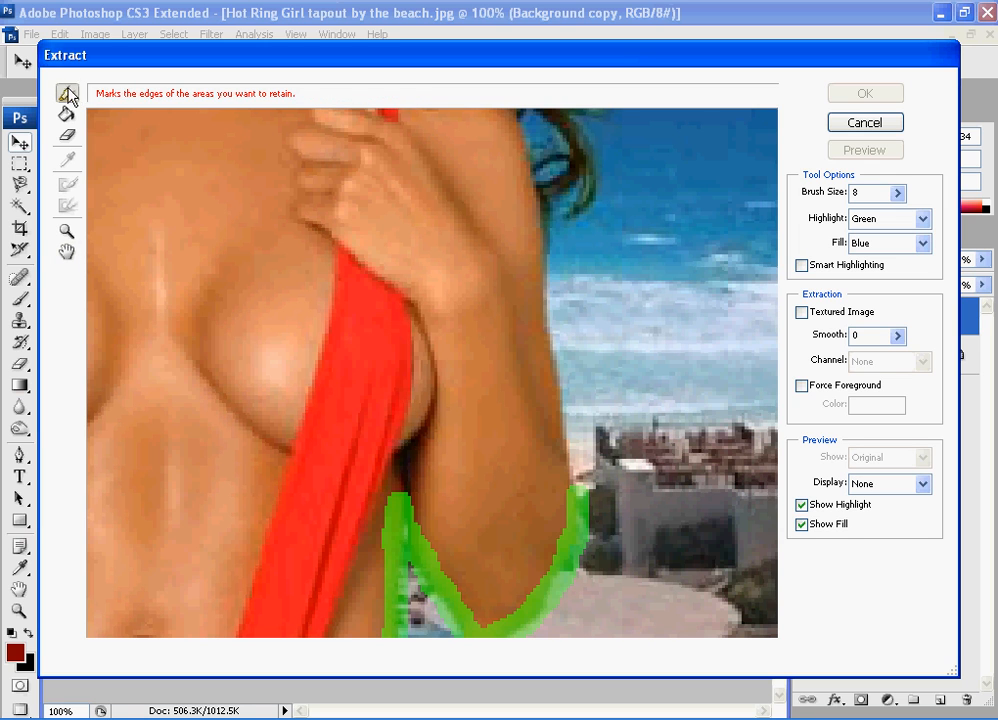
click(66, 112)
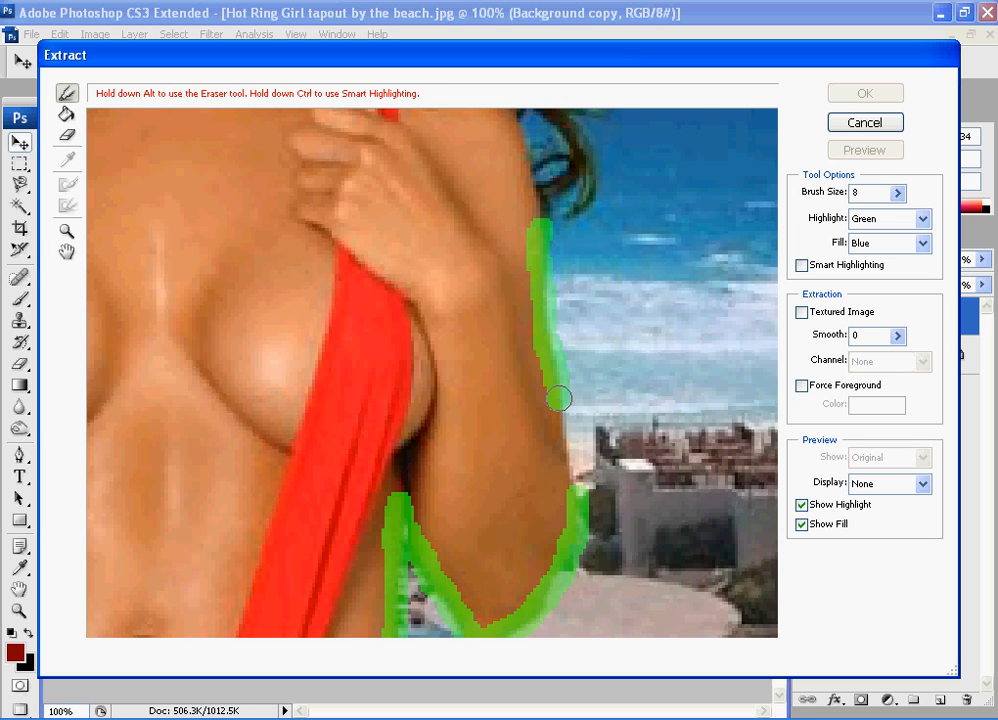
click(68, 114)
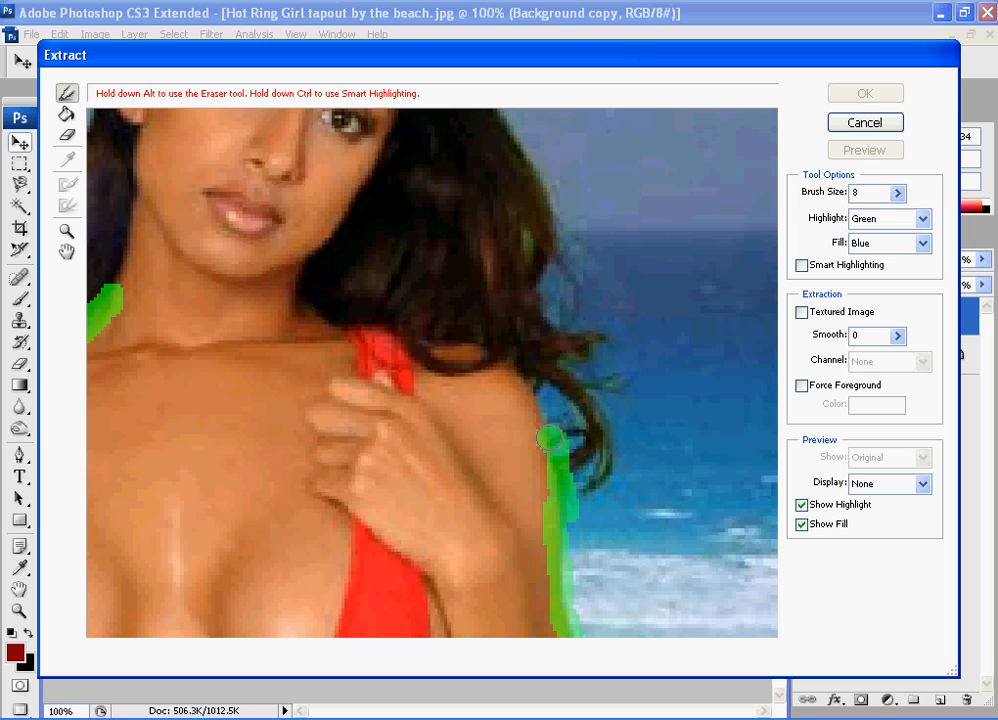
Step: Close the green outline along the right shoulder and around the edge of her hair and head
drag(548, 436, 610, 418)
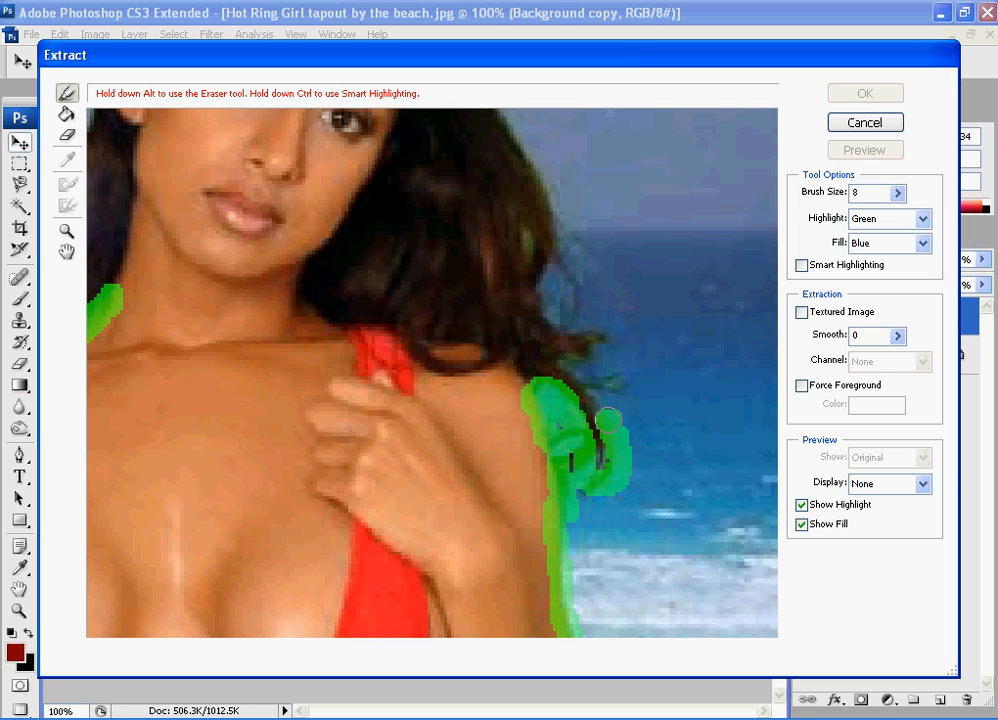
drag(608, 420, 548, 290)
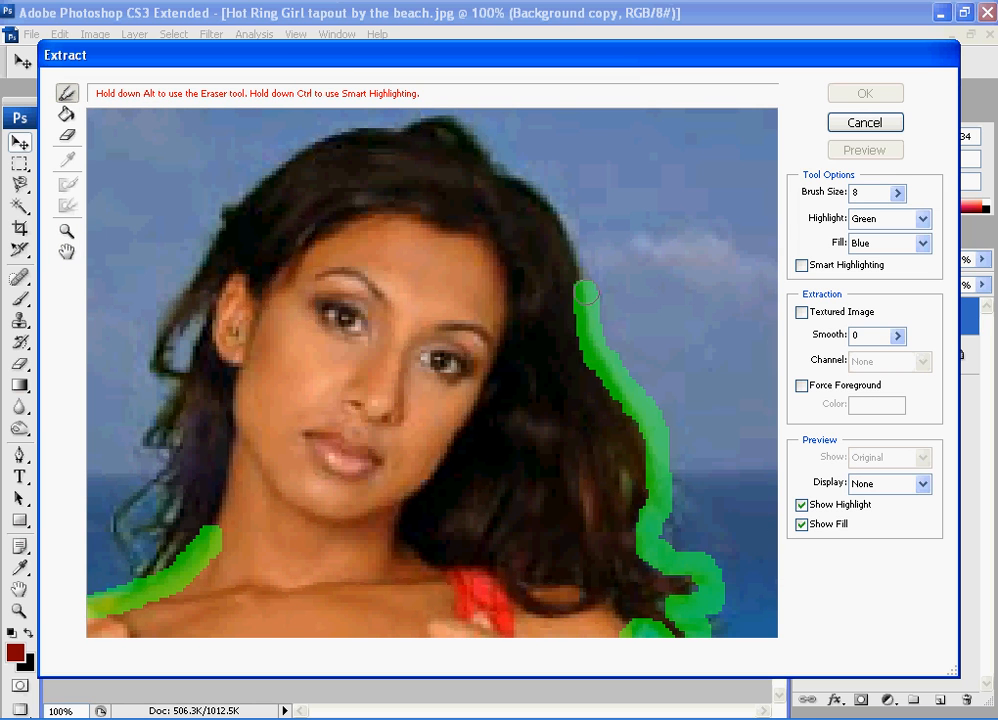
drag(588, 292, 458, 118)
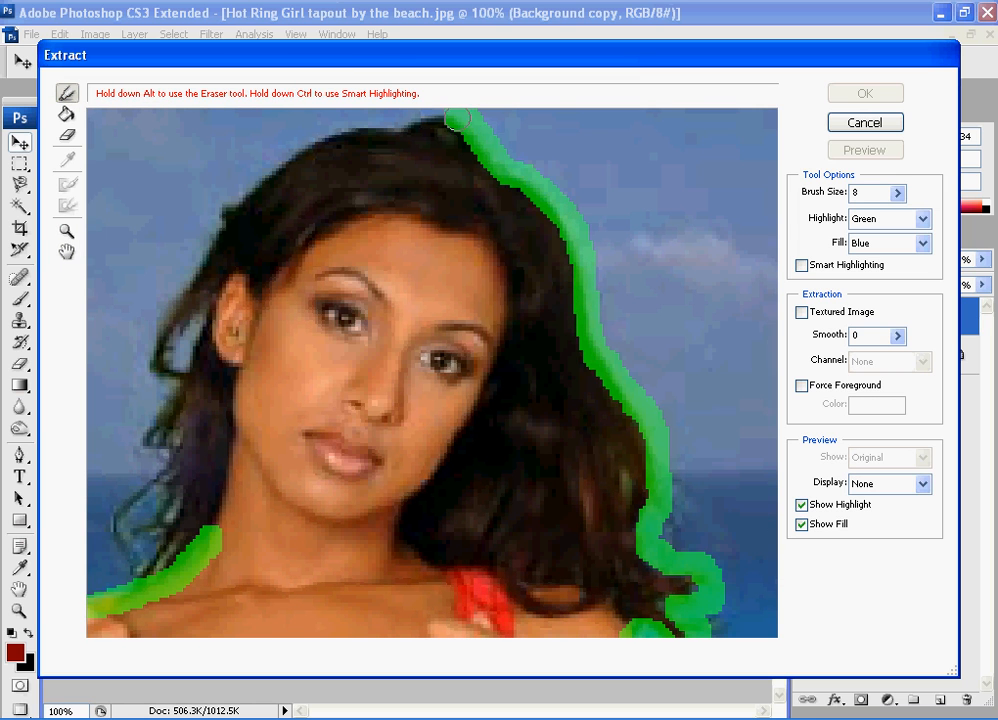
drag(460, 118, 216, 240)
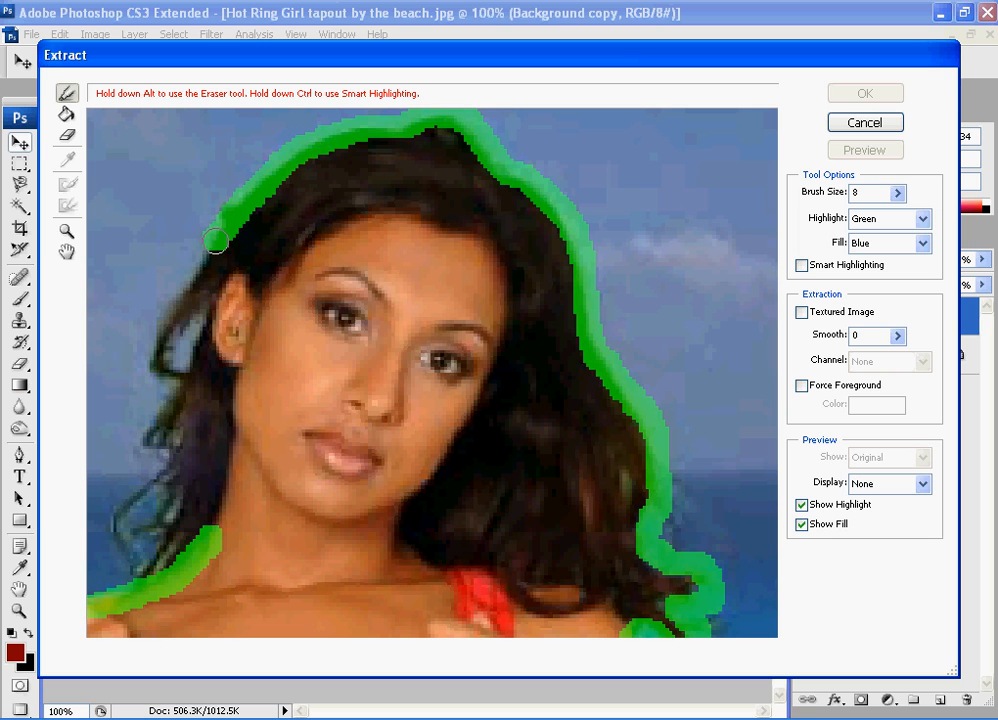
drag(212, 238, 150, 430)
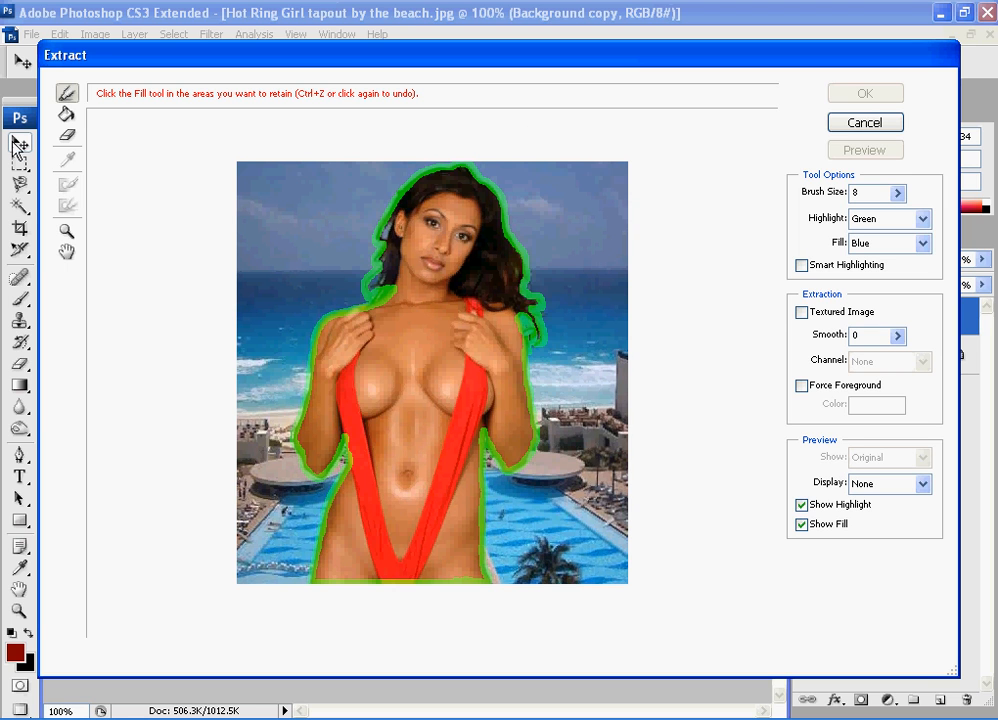
Step: Fill the inside of the green outline with blue to mark her figure as the kept area
click(66, 118)
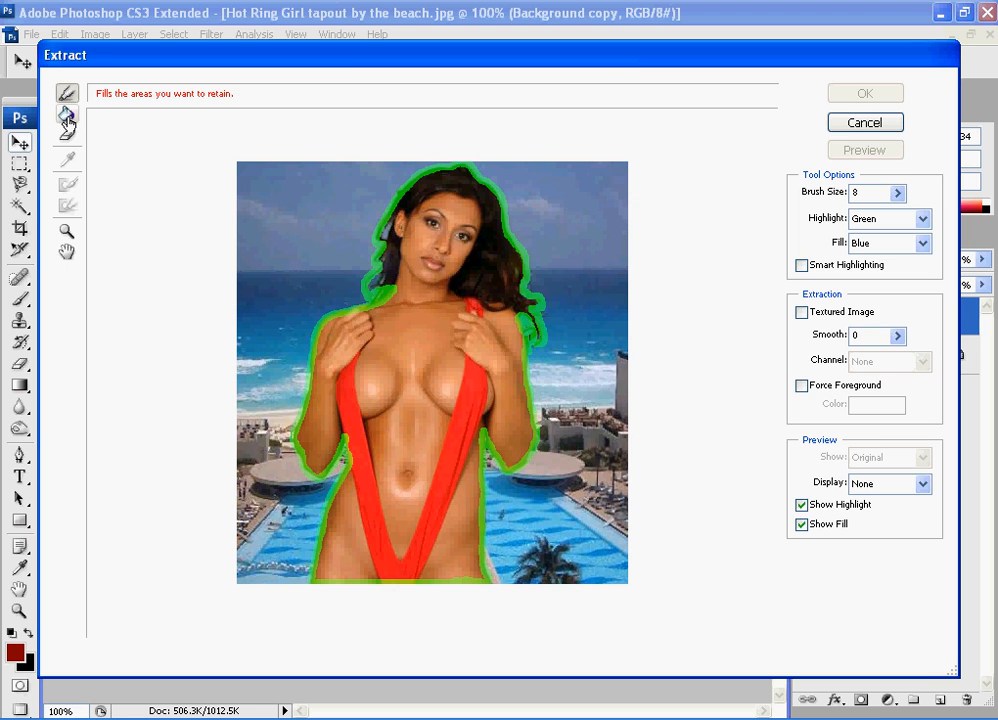
click(66, 112)
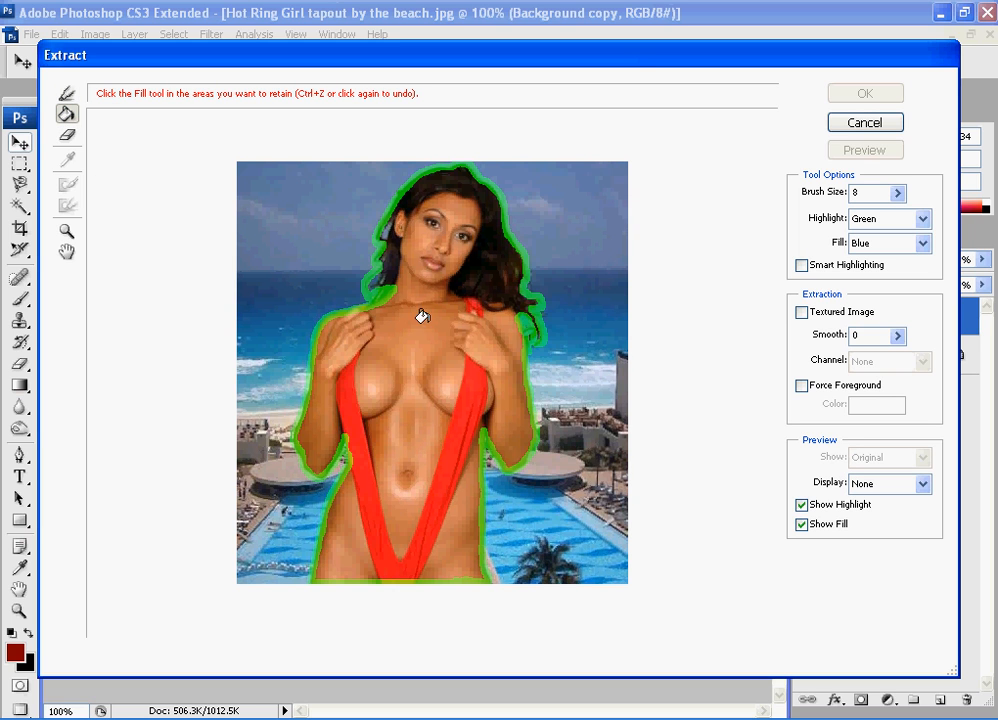
mouse_move(438, 208)
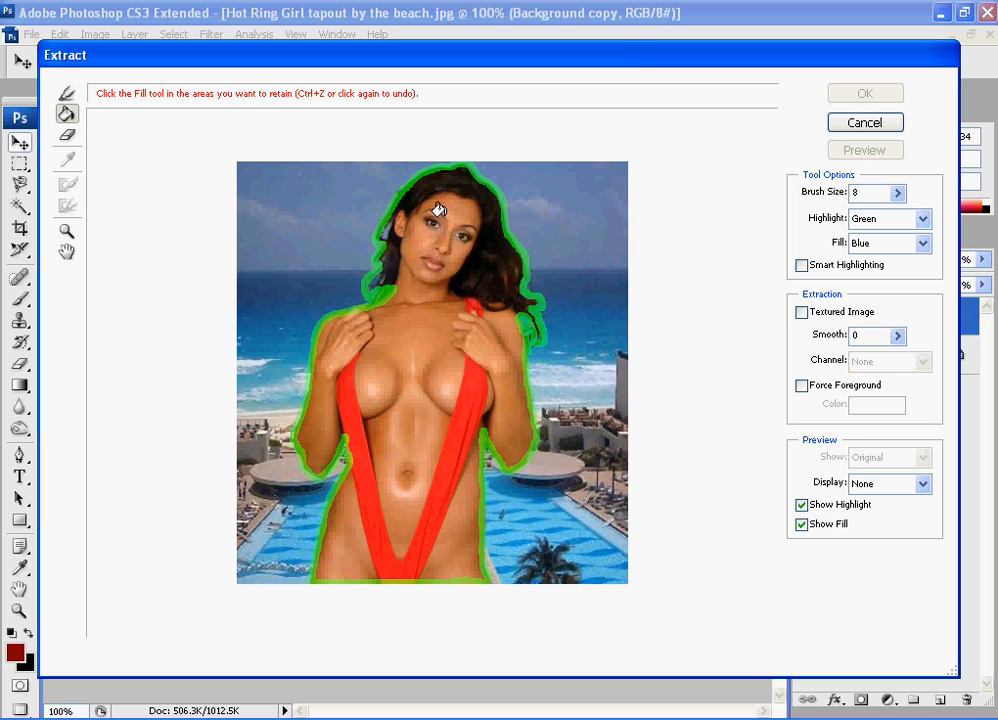
mouse_move(444, 266)
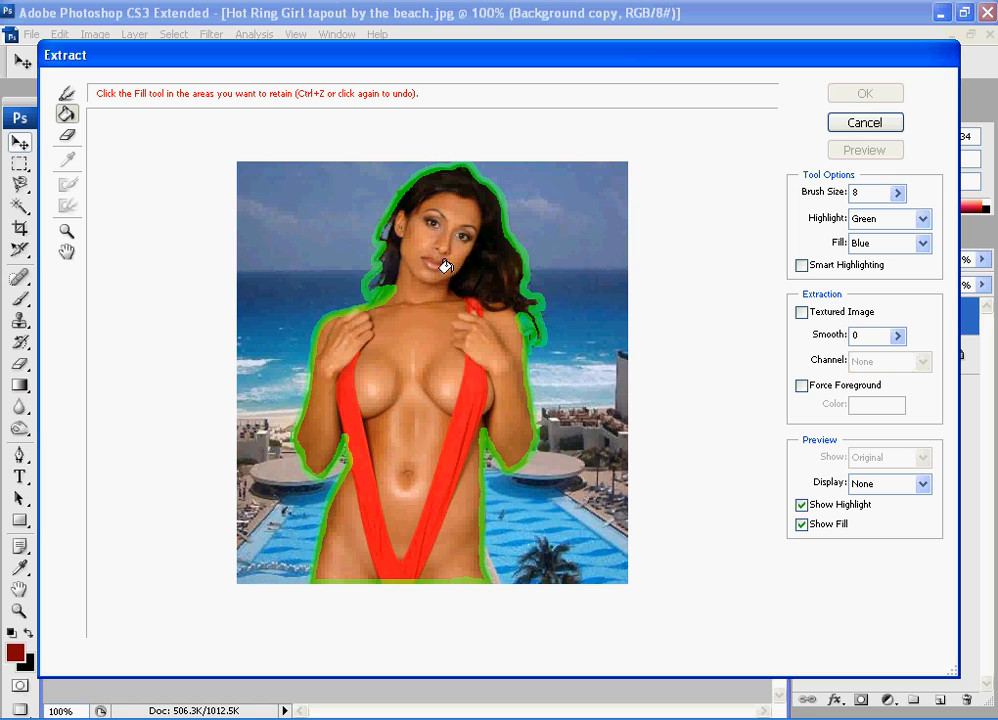
mouse_move(436, 314)
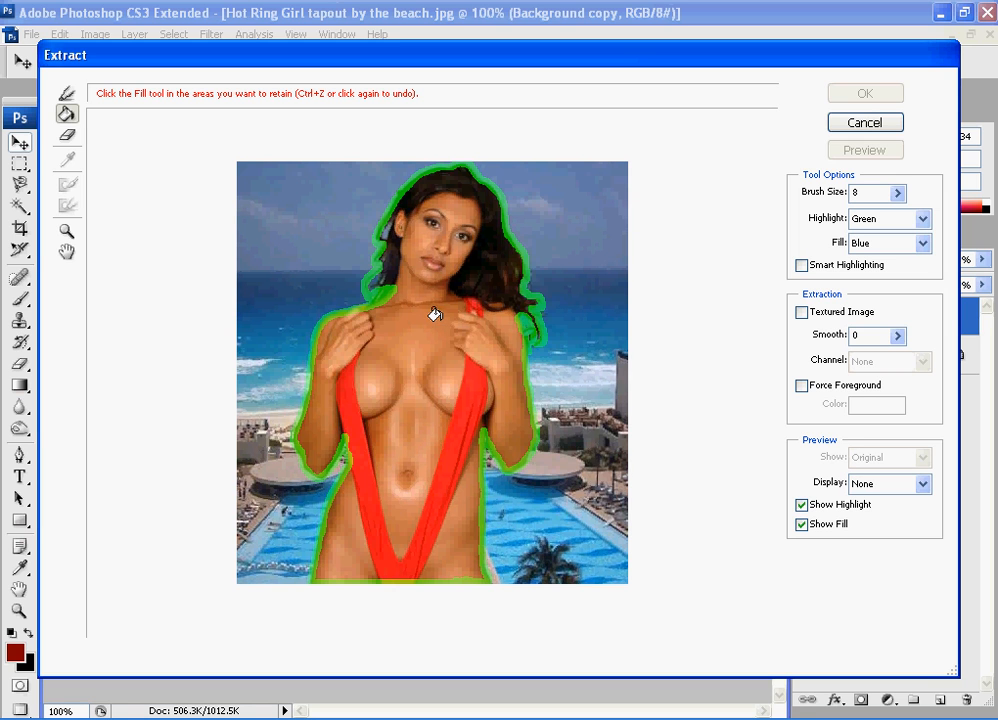
click(432, 310)
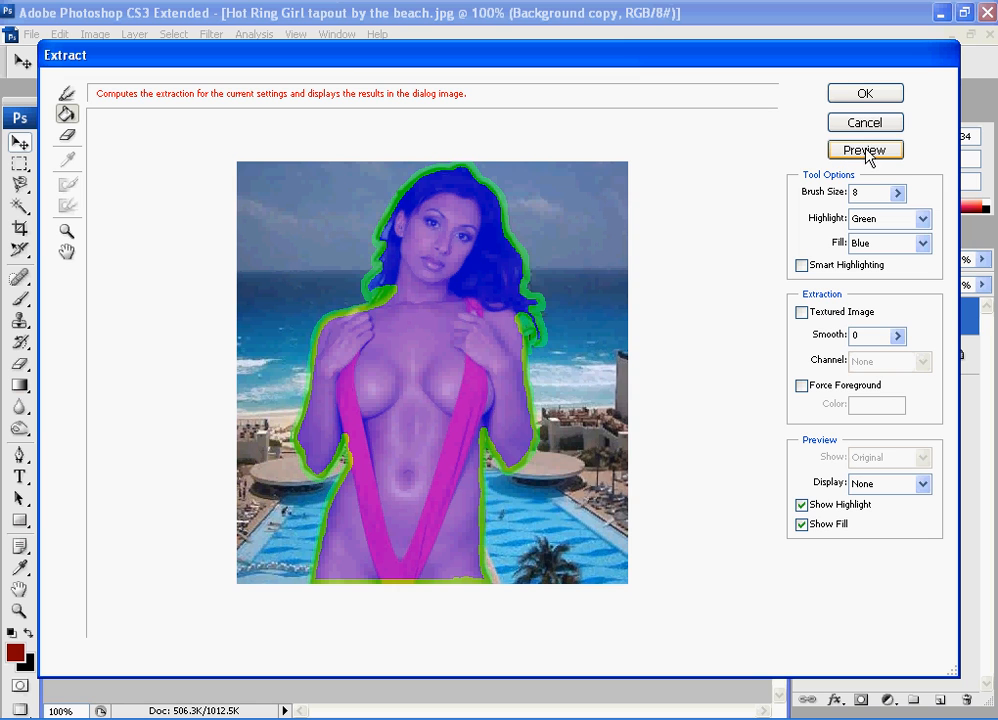
Step: Preview the extraction with her figure isolated on transparency
click(864, 150)
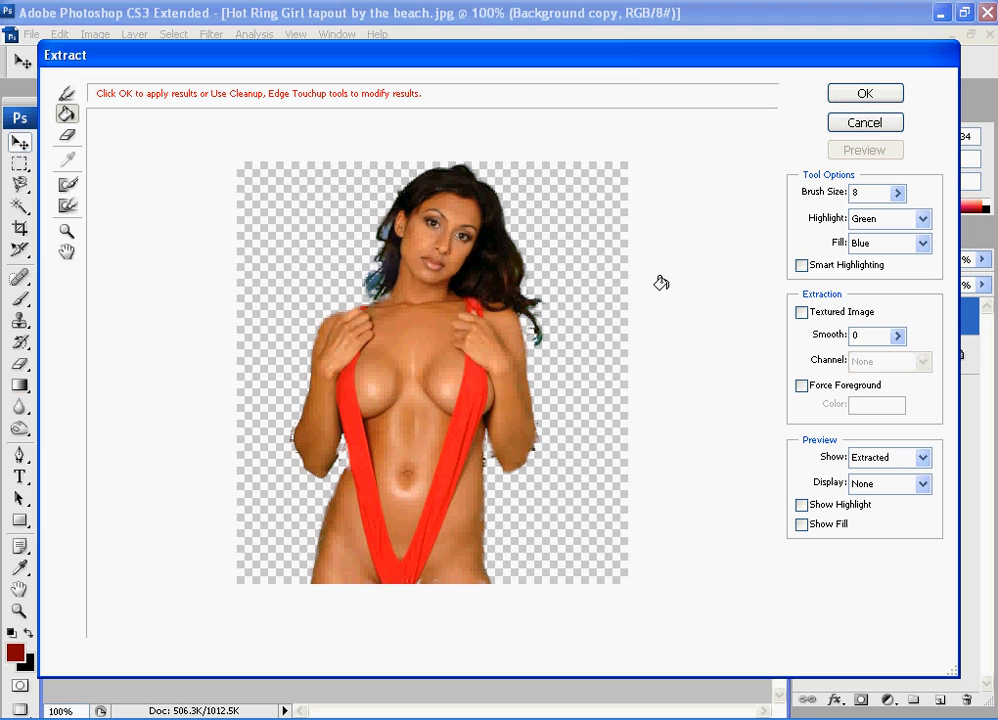
mouse_move(440, 240)
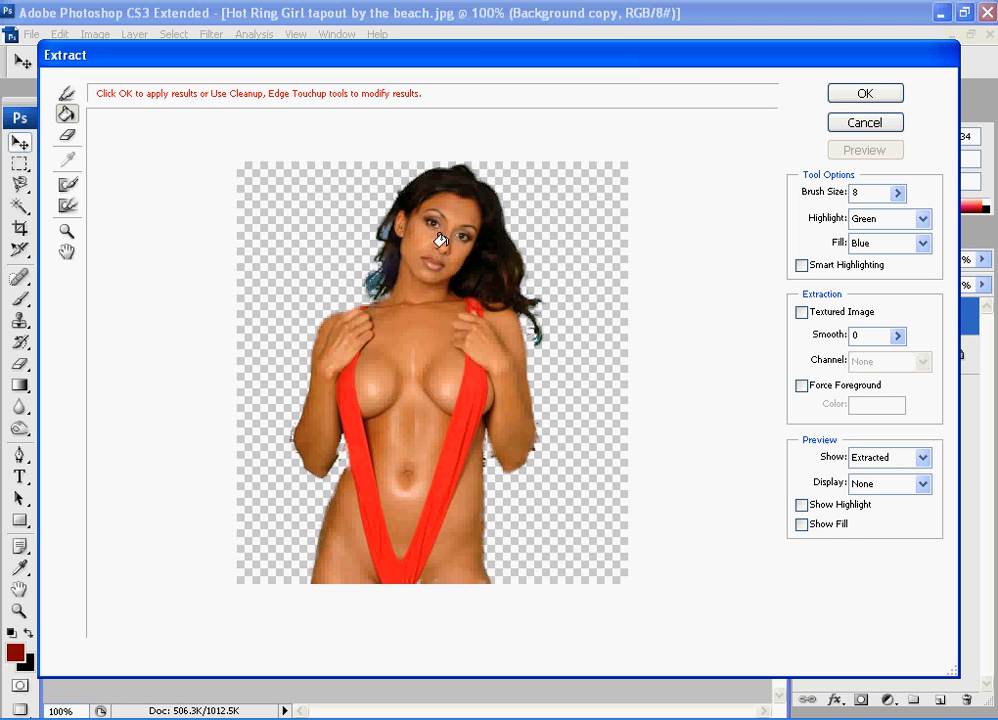
mouse_move(114, 184)
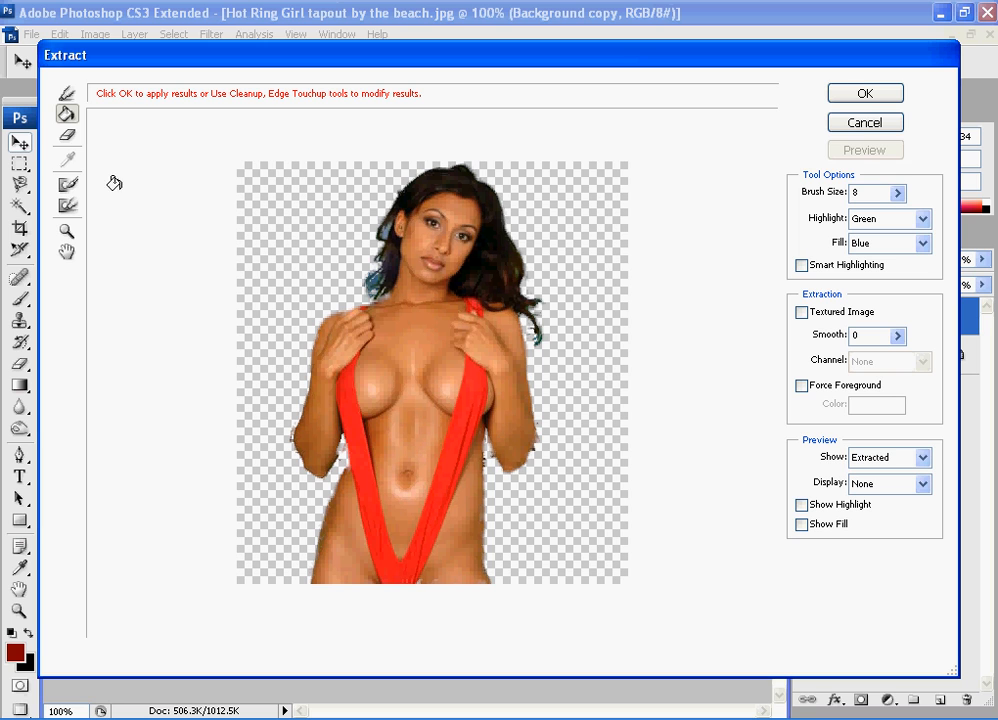
mouse_move(68, 184)
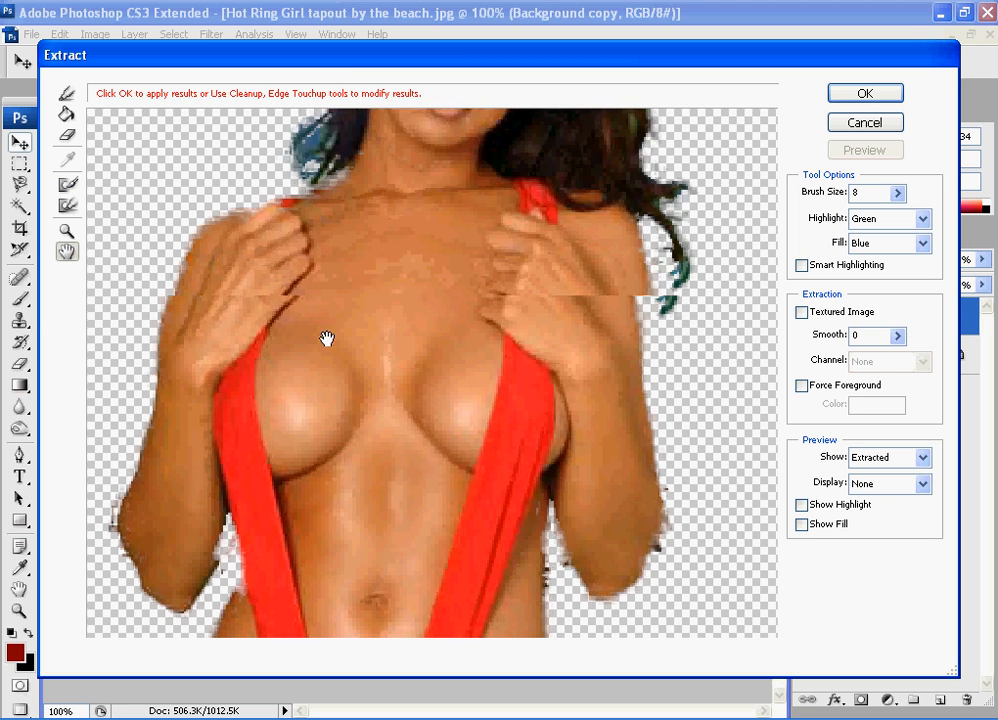
Step: Clean up leftover background along her body and hair with the Cleanup tool, zoomed in
click(68, 250)
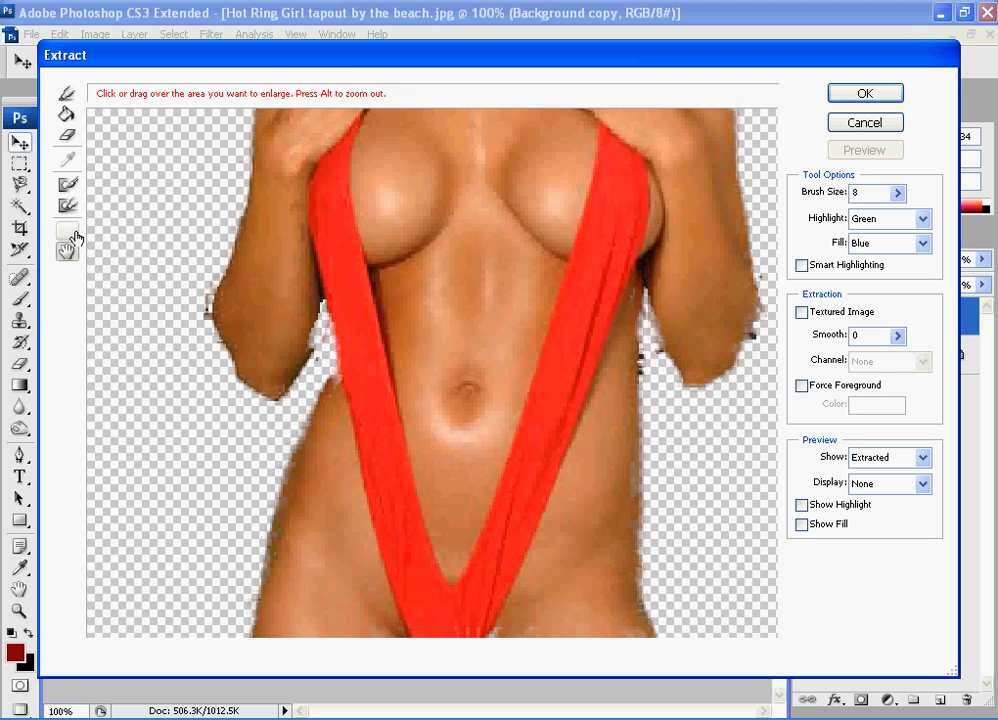
click(68, 184)
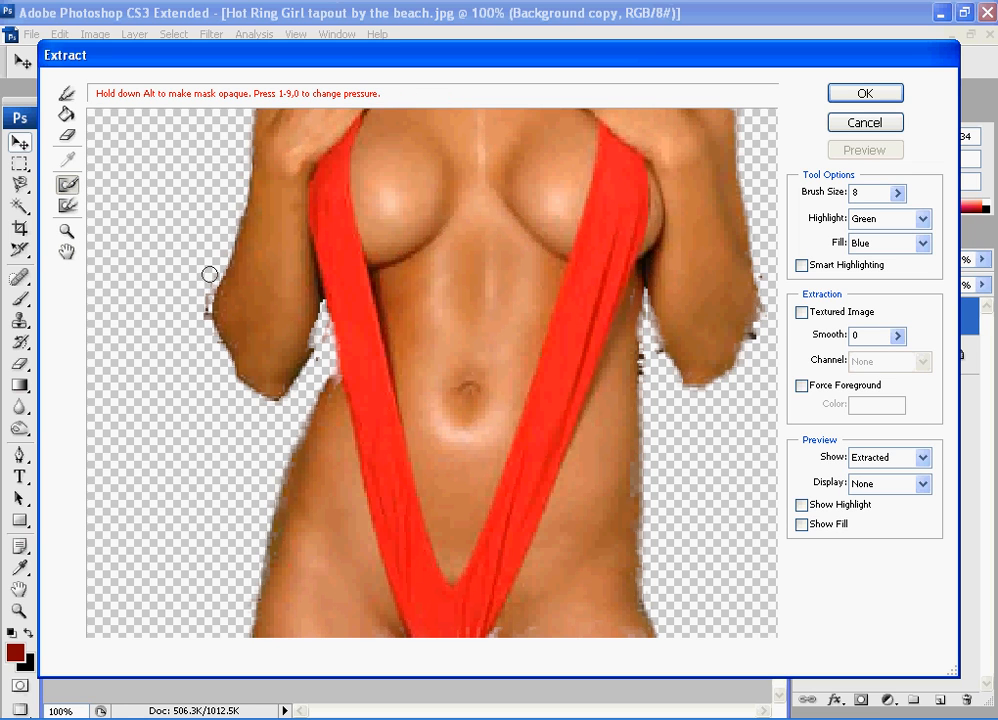
mouse_move(204, 290)
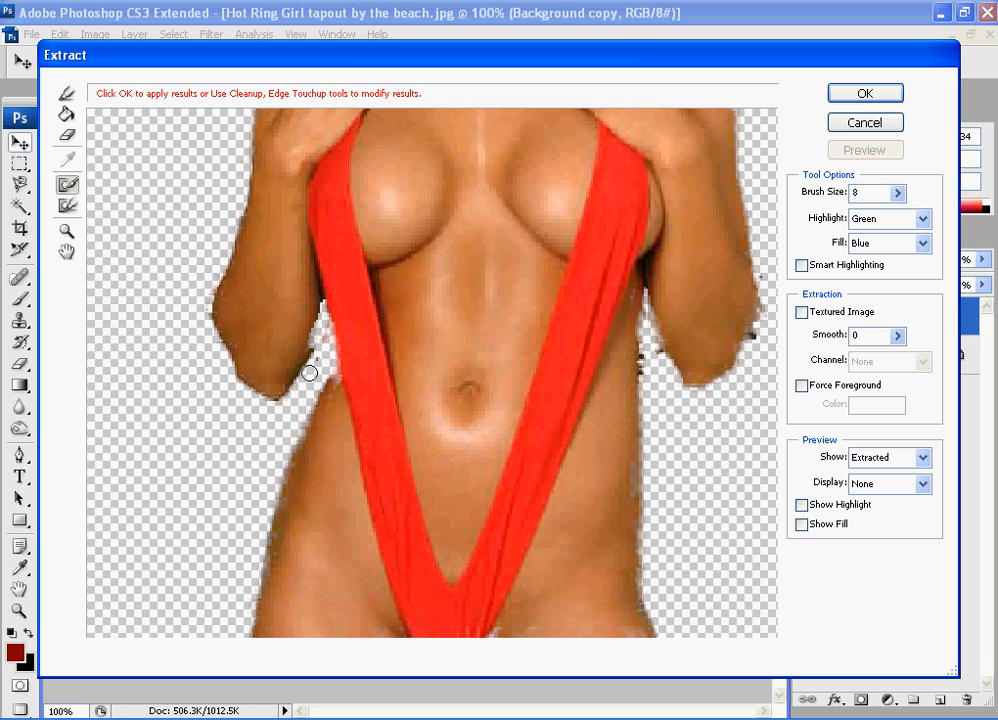
mouse_move(456, 324)
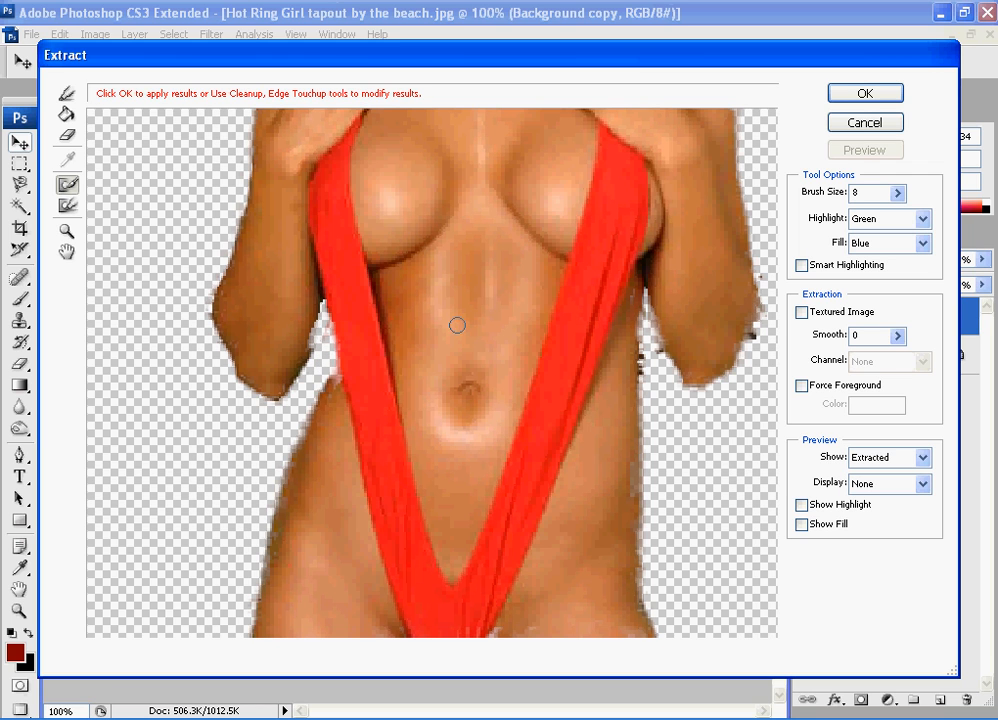
mouse_move(332, 360)
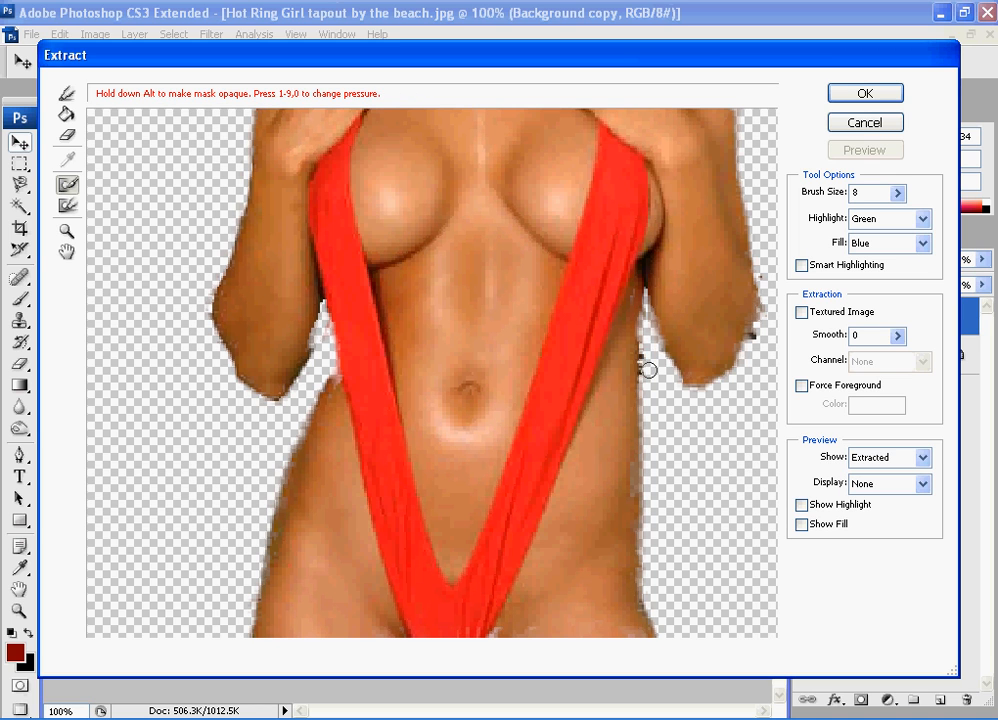
mouse_move(756, 336)
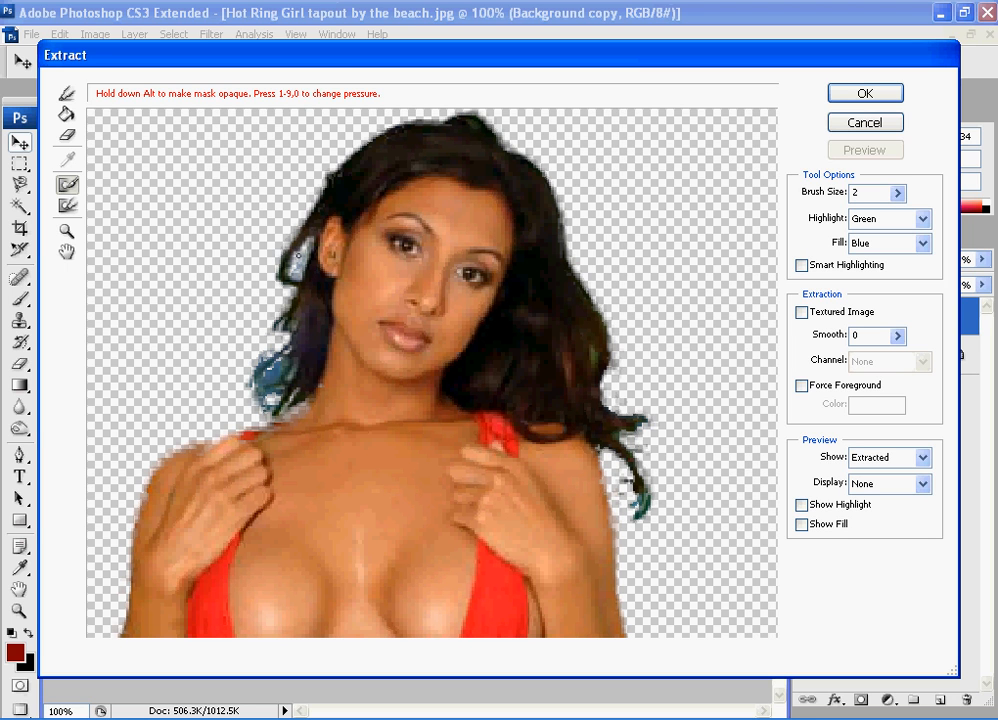
mouse_move(304, 248)
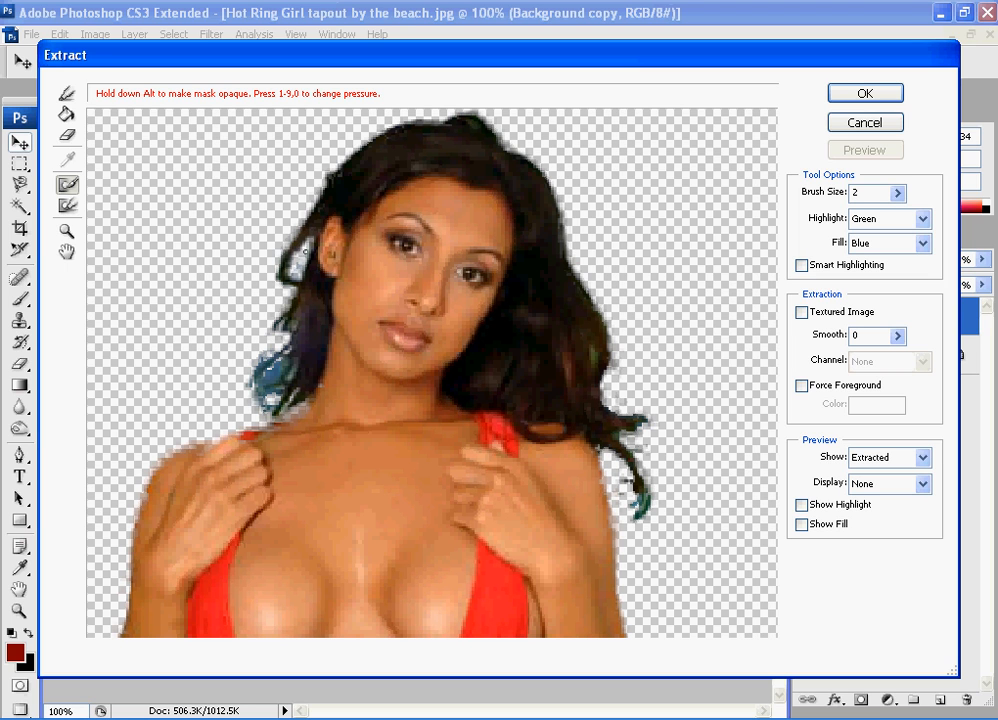
mouse_move(304, 258)
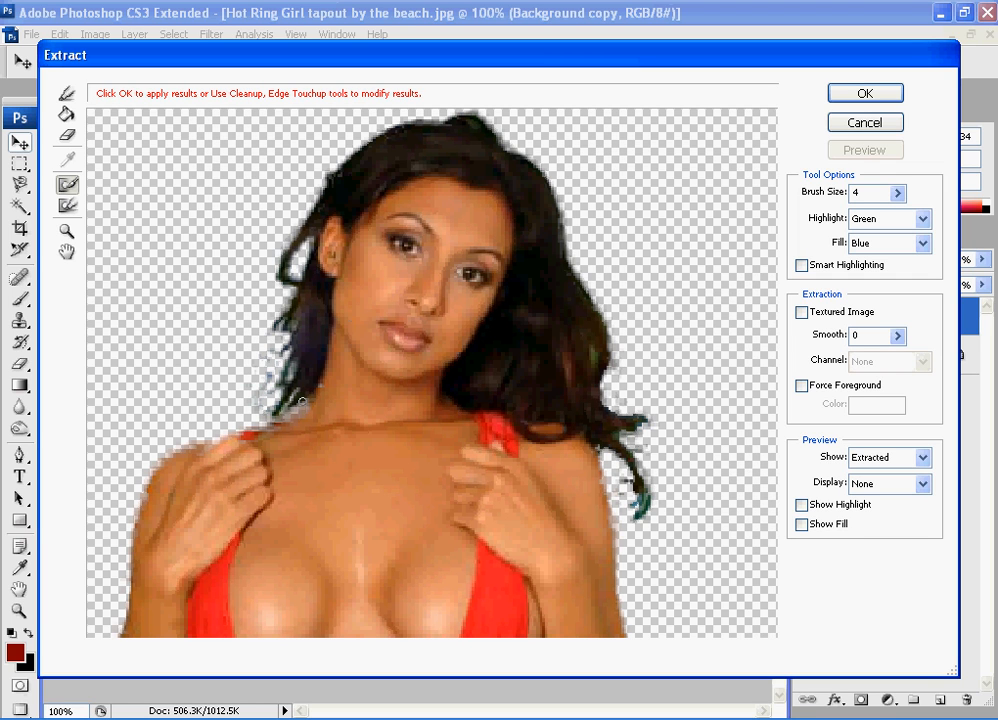
mouse_move(592, 352)
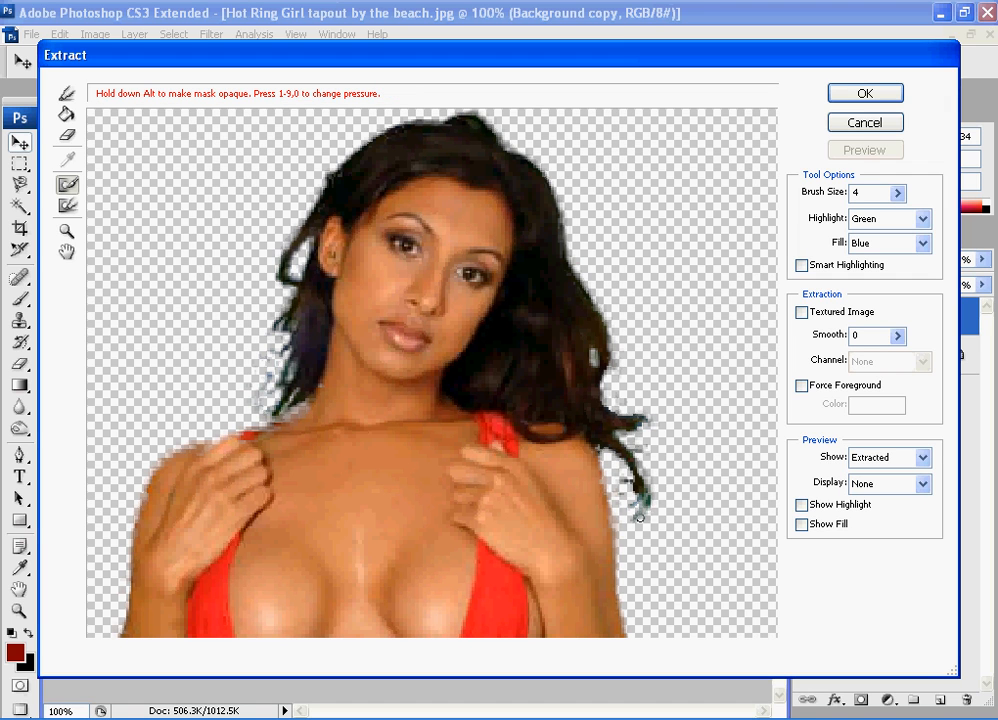
mouse_move(640, 500)
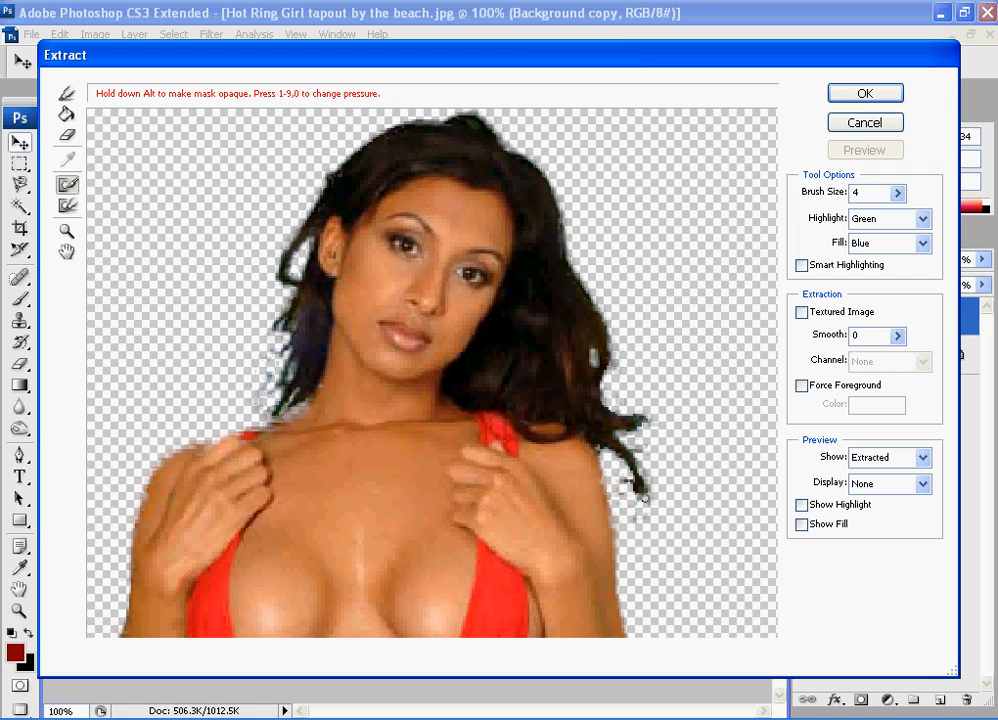
click(864, 150)
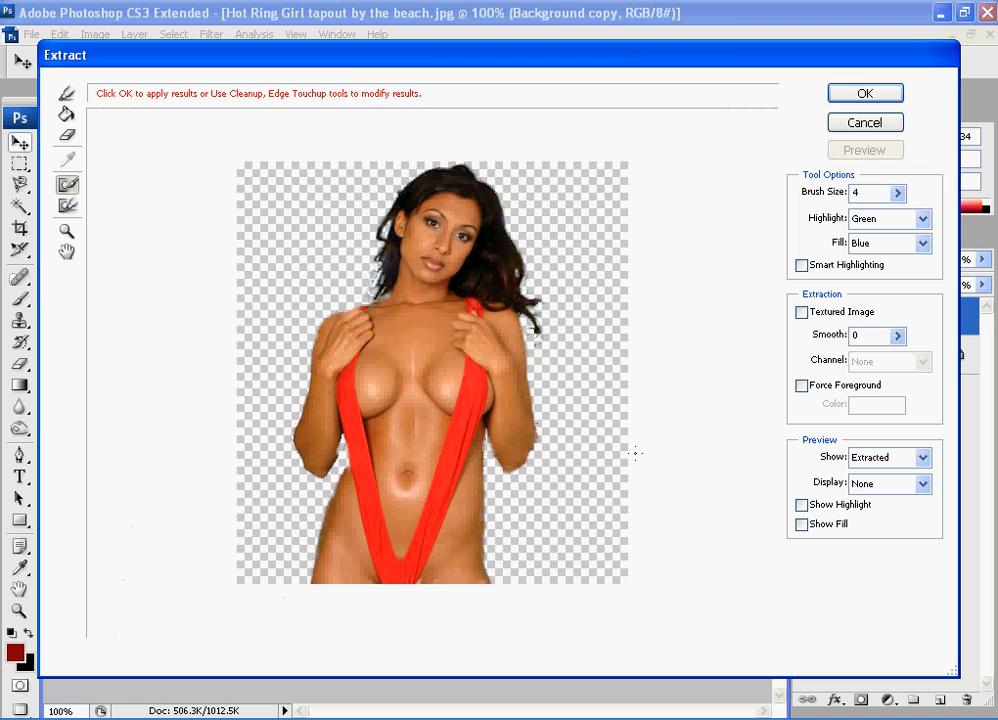
mouse_move(618, 138)
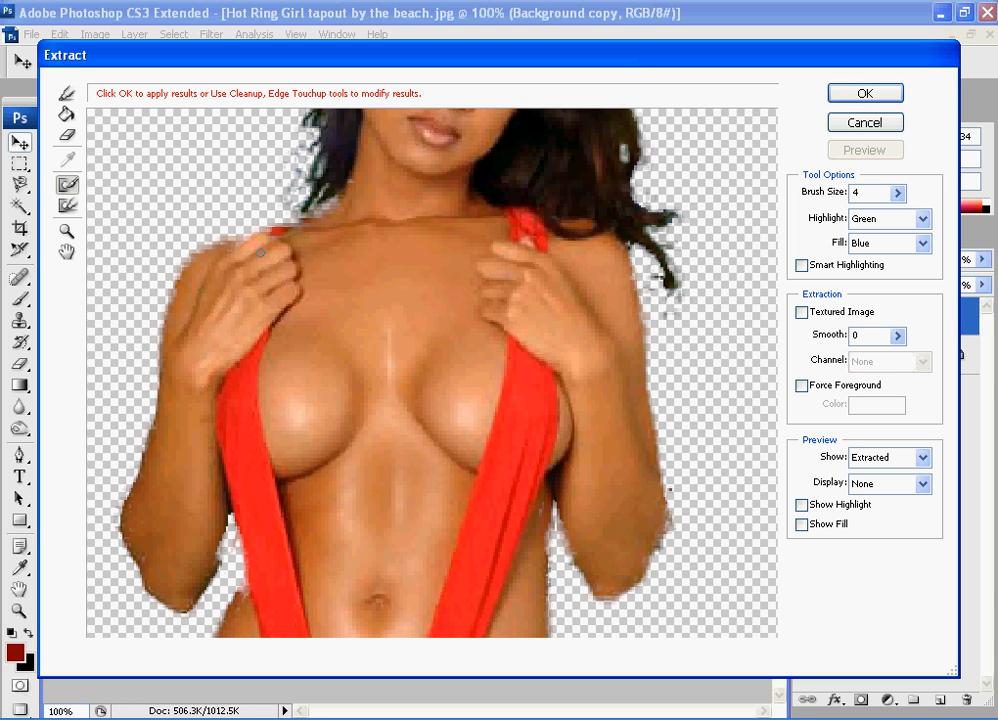
mouse_move(390, 250)
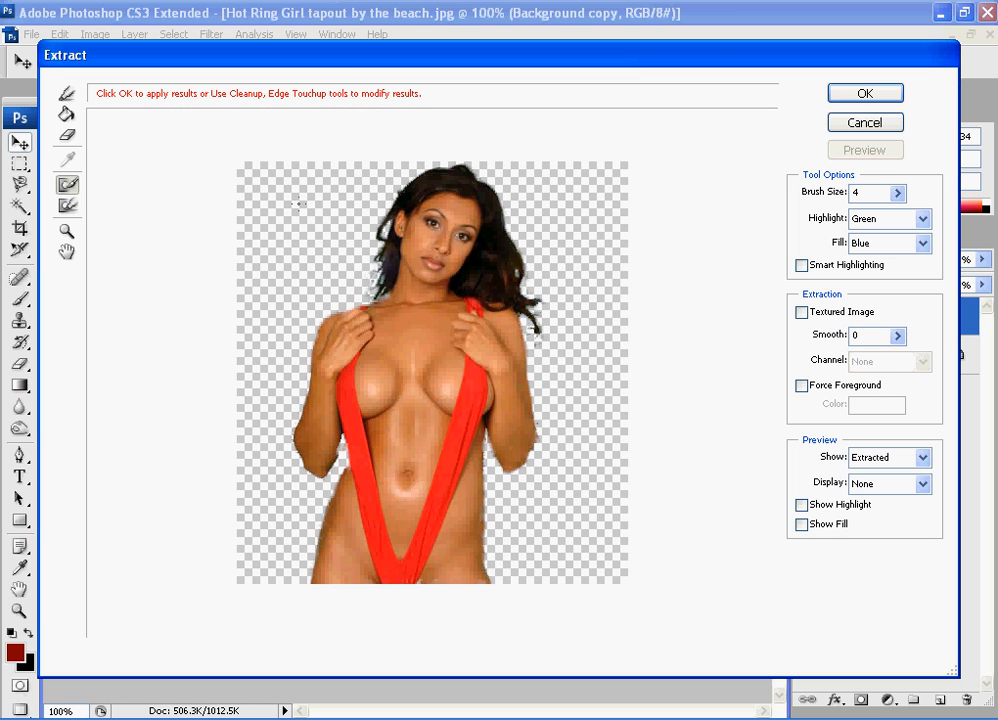
Step: Smooth the ragged edges along her hair and body with the Edge Touchup tool
click(68, 206)
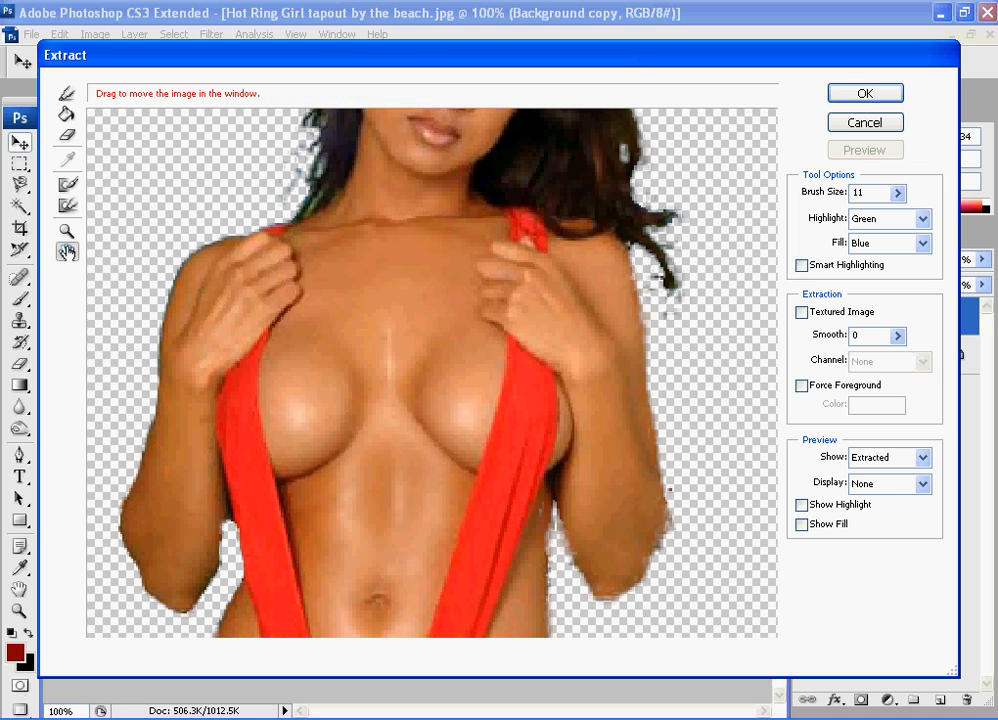
click(864, 150)
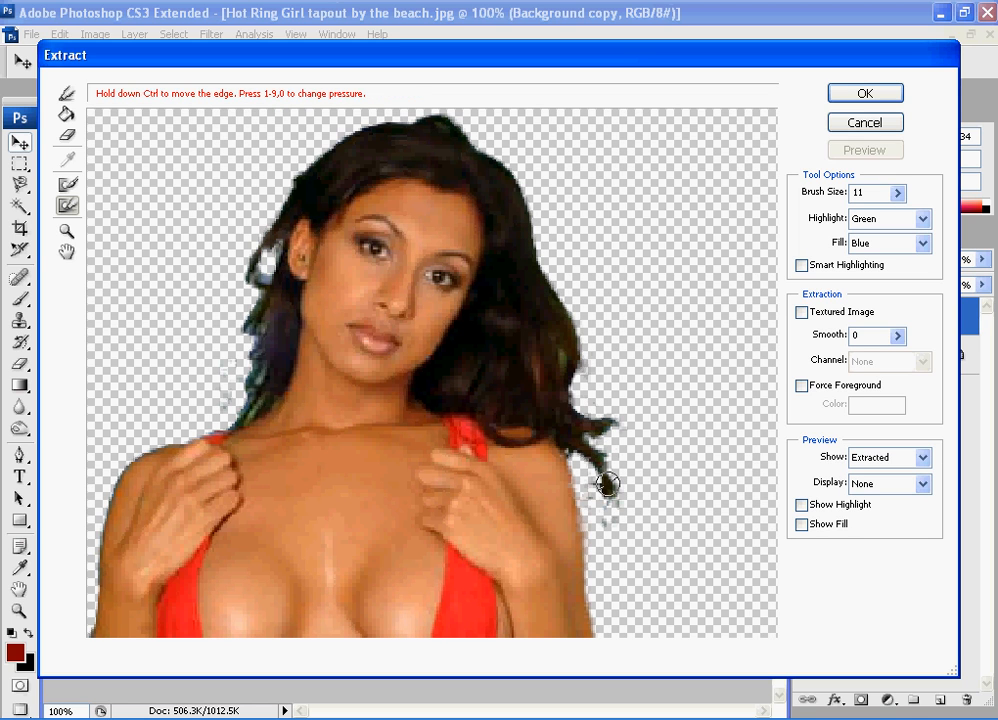
mouse_move(578, 524)
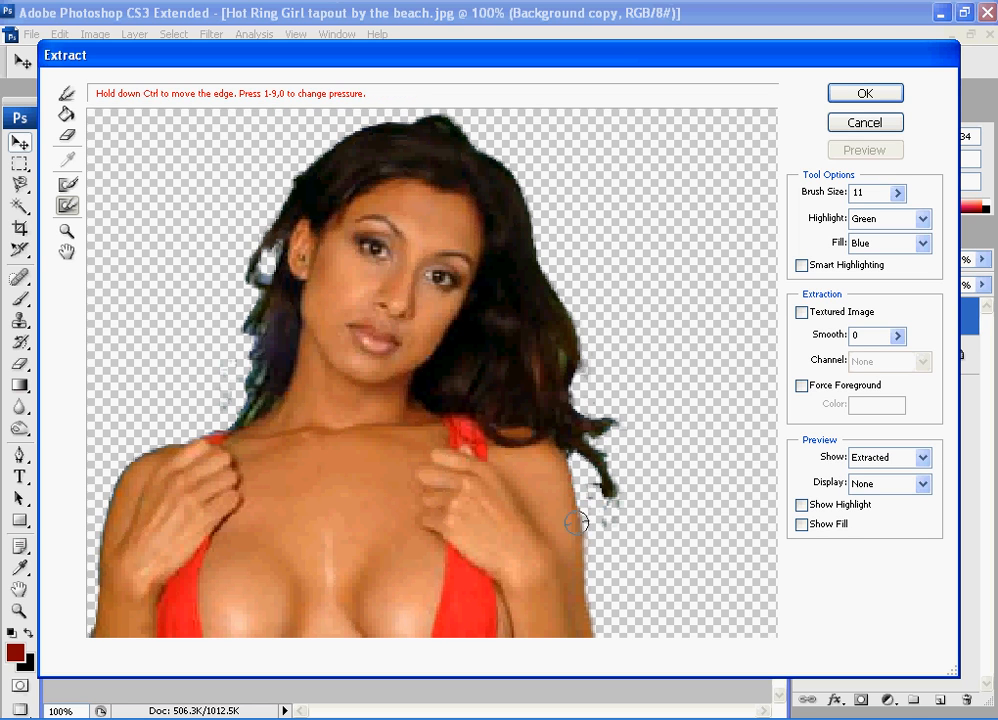
click(864, 148)
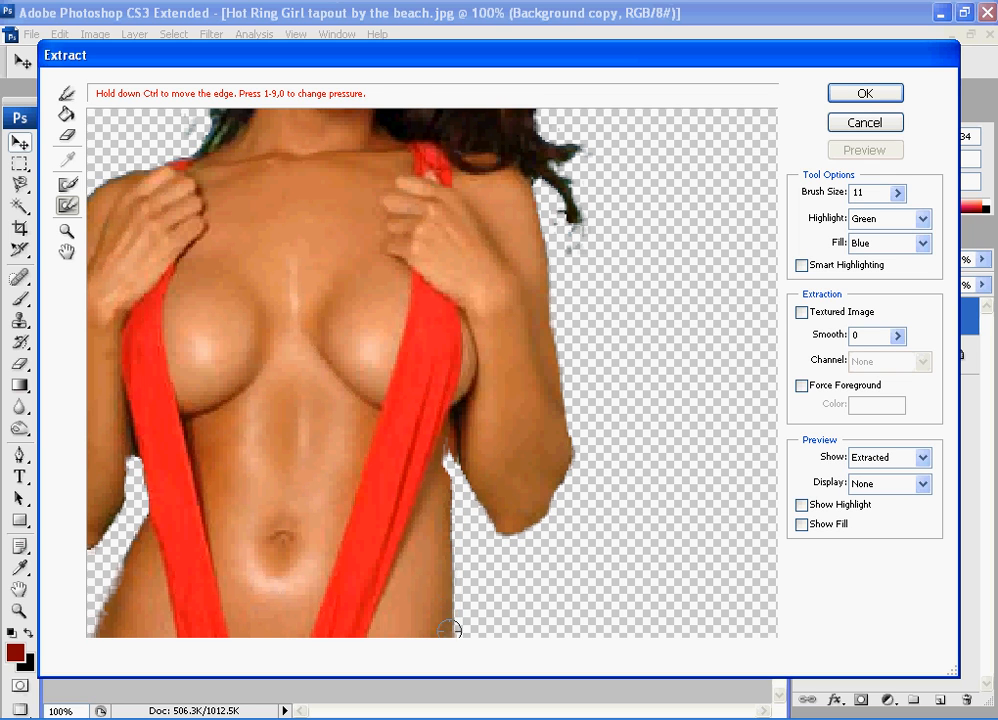
click(864, 148)
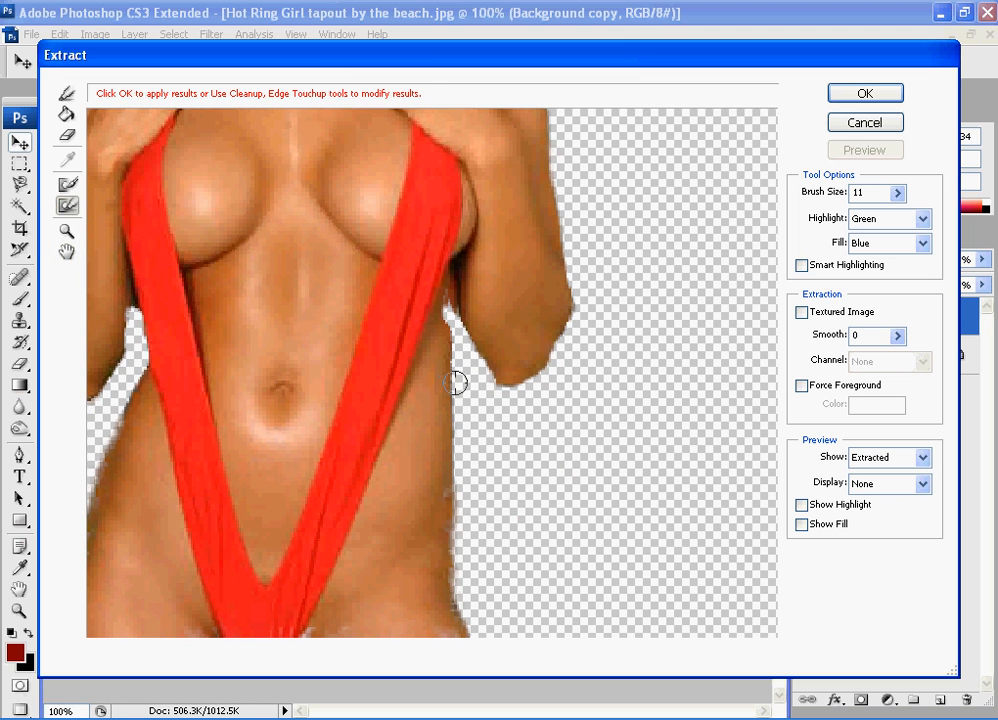
mouse_move(450, 556)
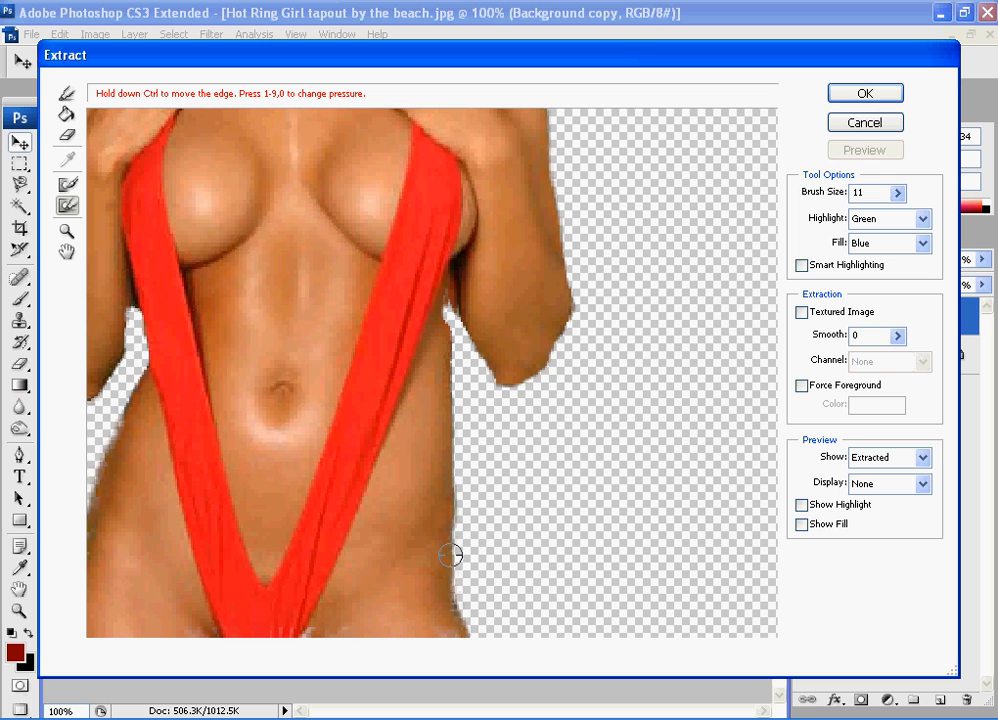
mouse_move(450, 324)
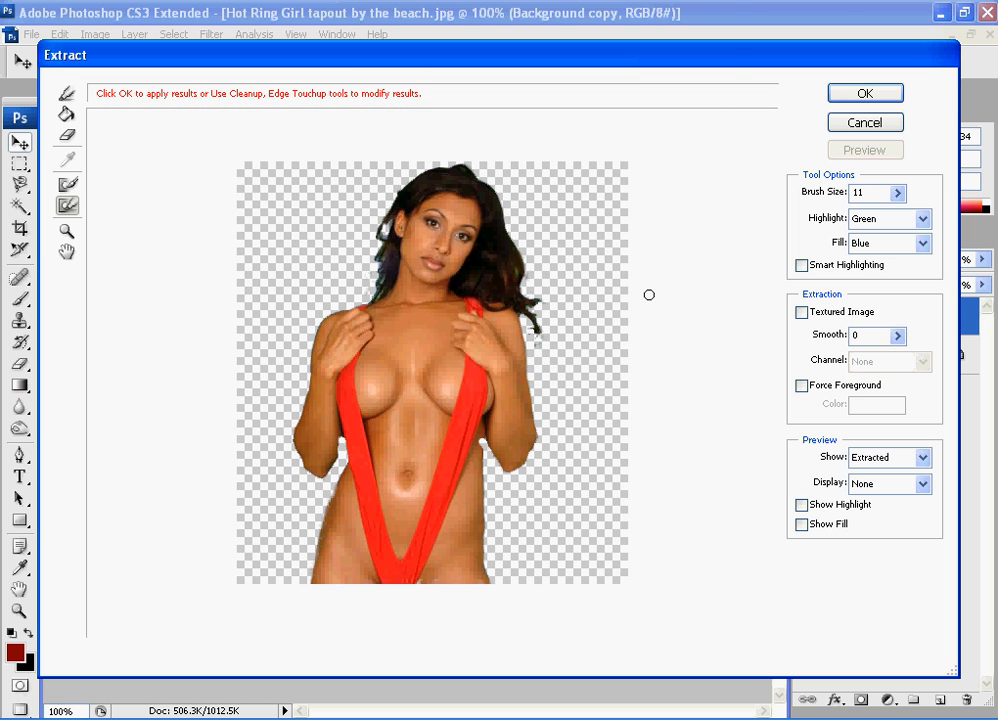
mouse_move(744, 224)
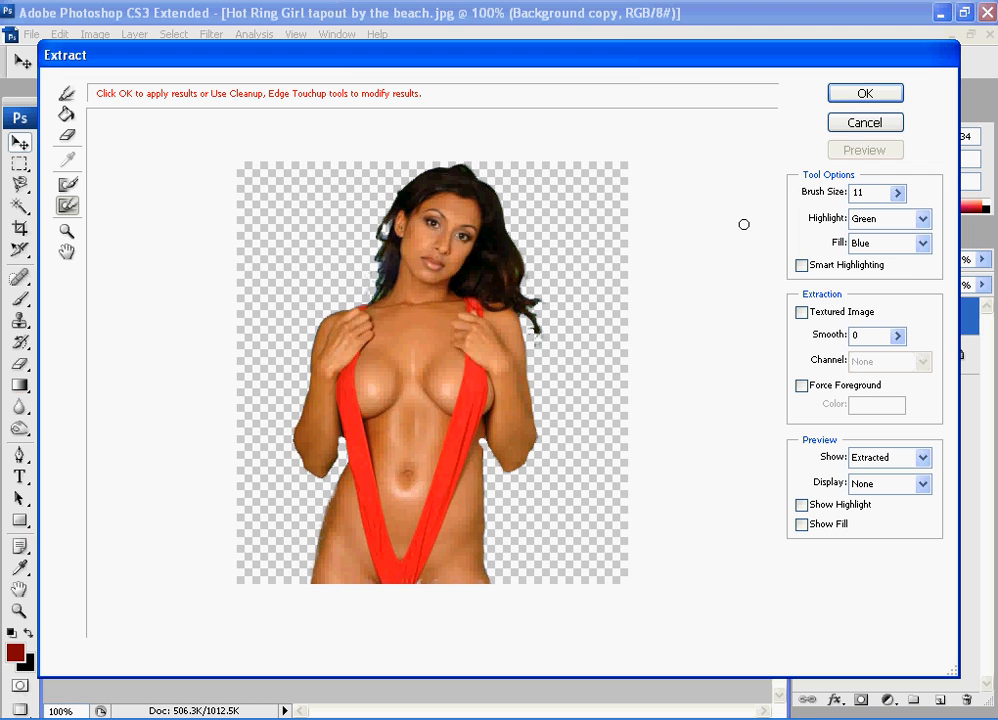
Step: Apply the extraction and hide the original Background layer so she shows on transparency
click(864, 92)
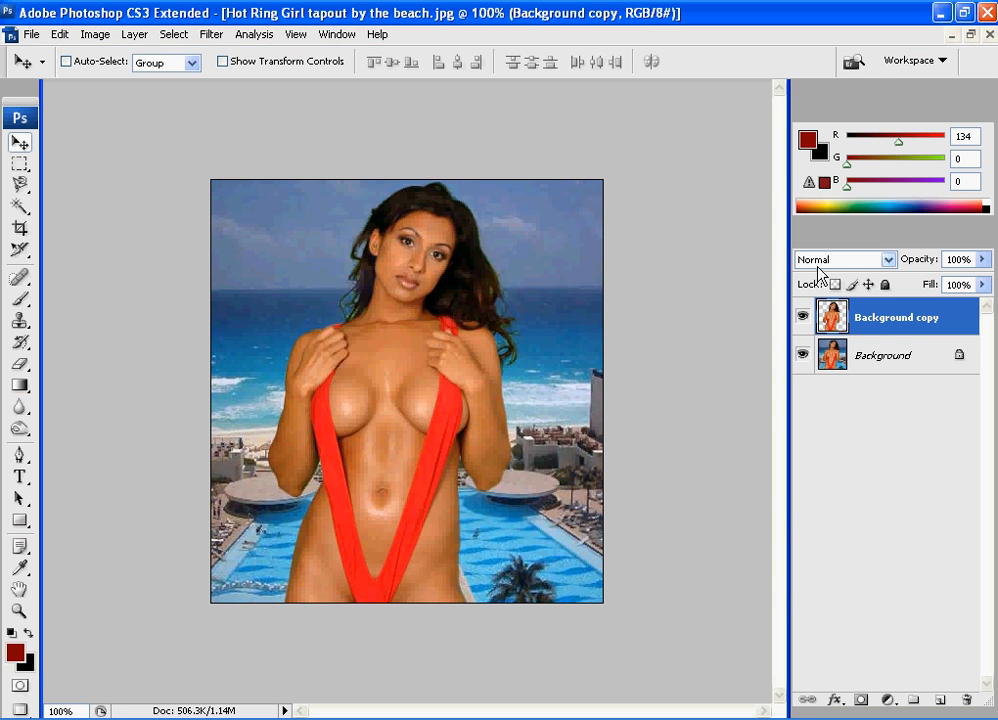
mouse_move(816, 352)
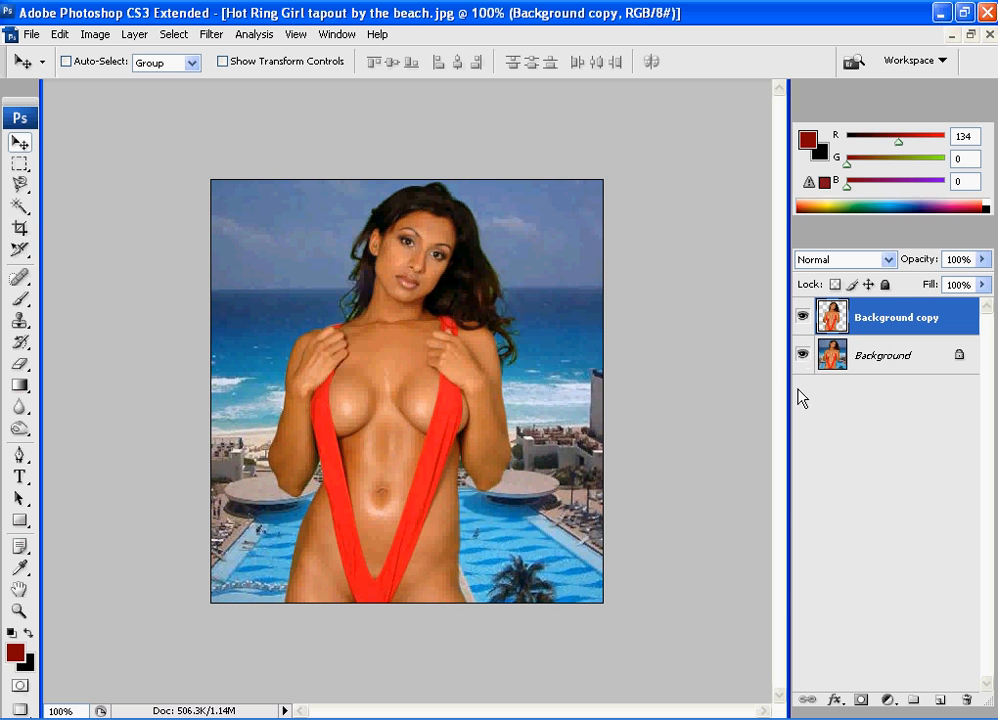
click(802, 354)
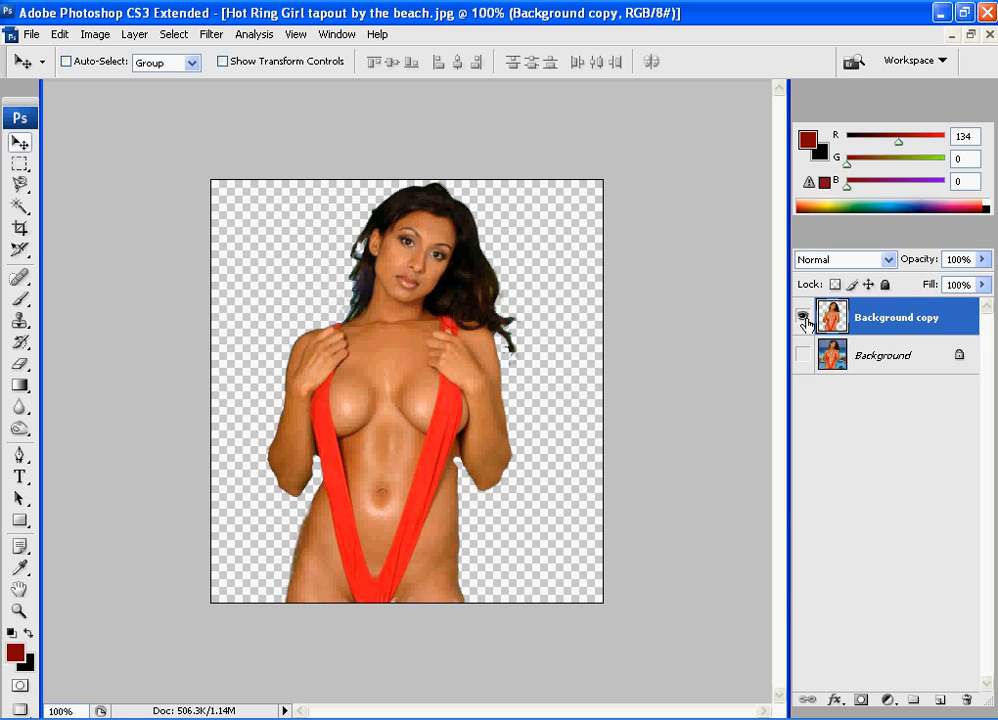
click(882, 356)
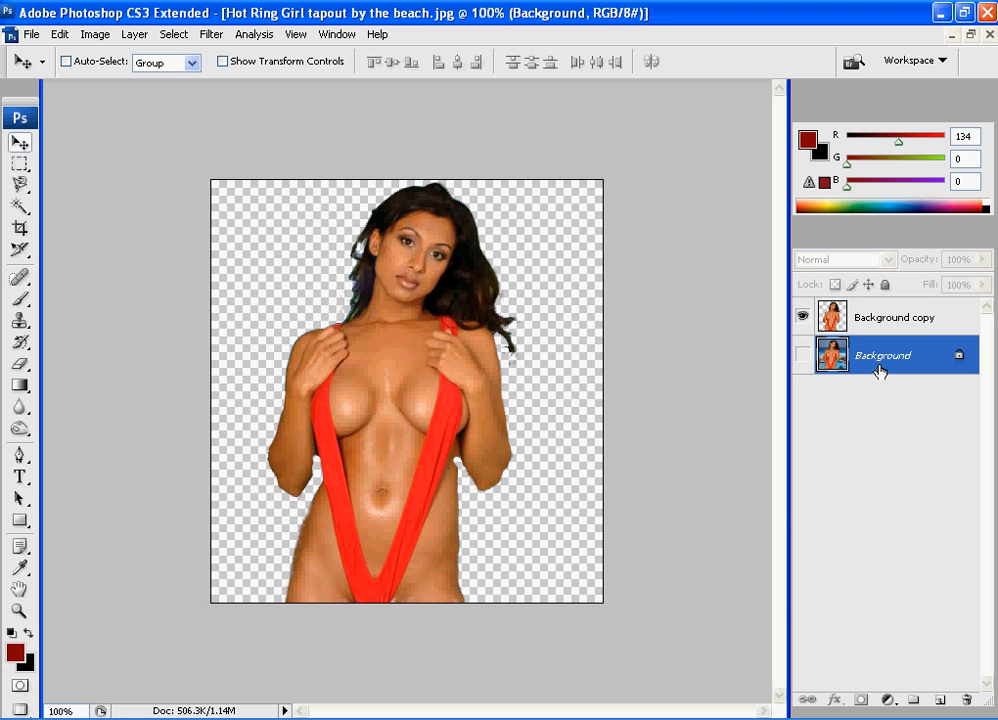
Step: Add a new layer, make the gradient stops black and yellow, draw the radial gradient, and select Background copy
click(940, 700)
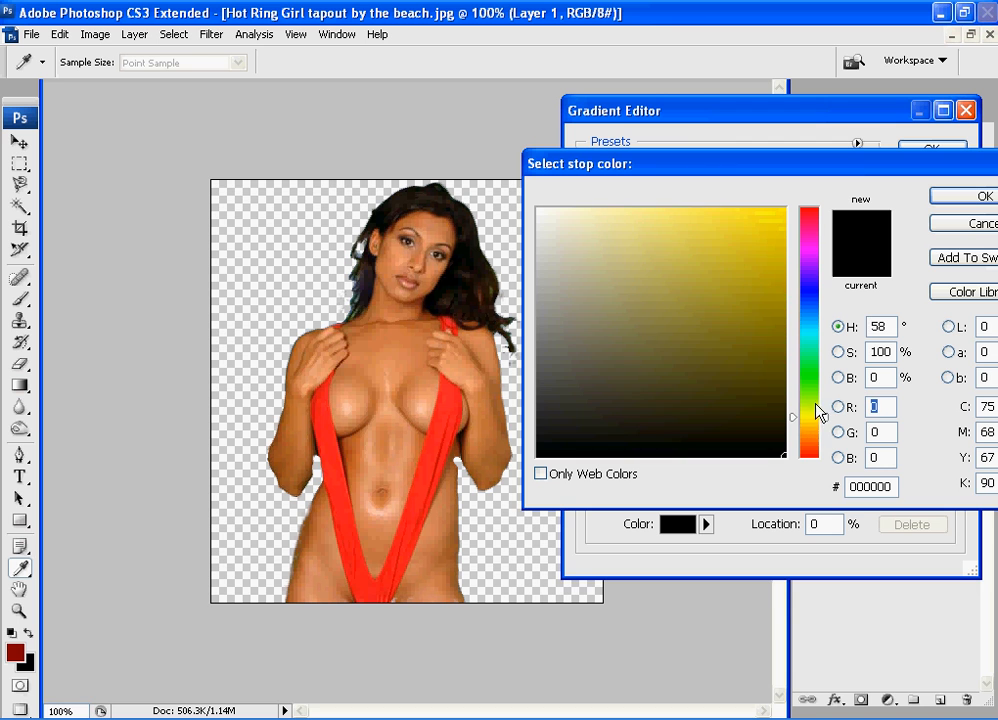
click(784, 256)
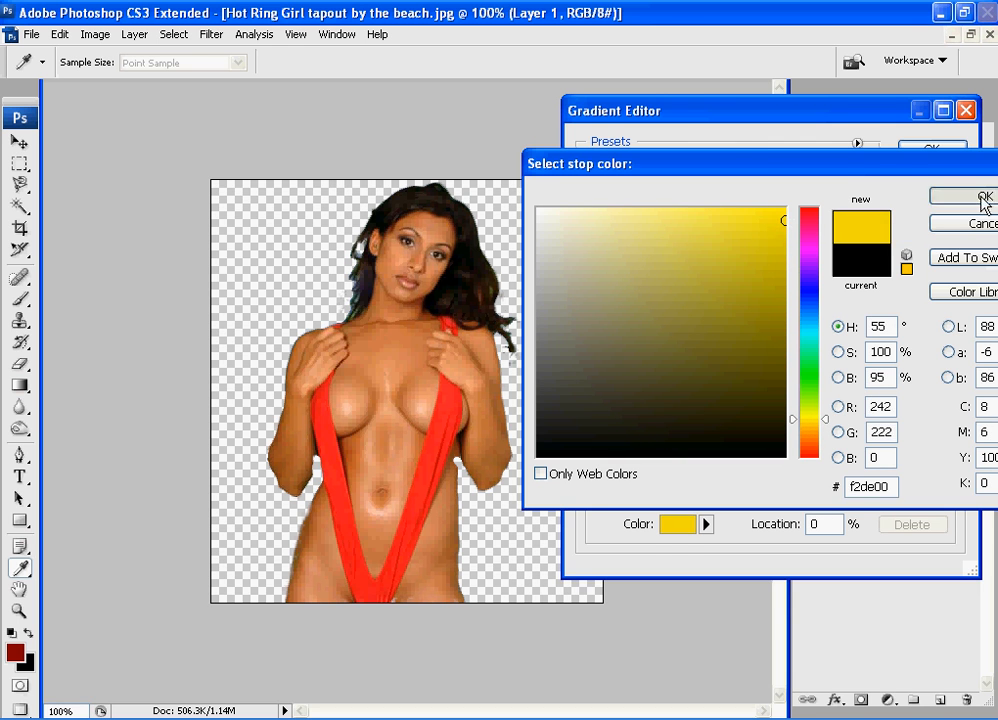
click(962, 196)
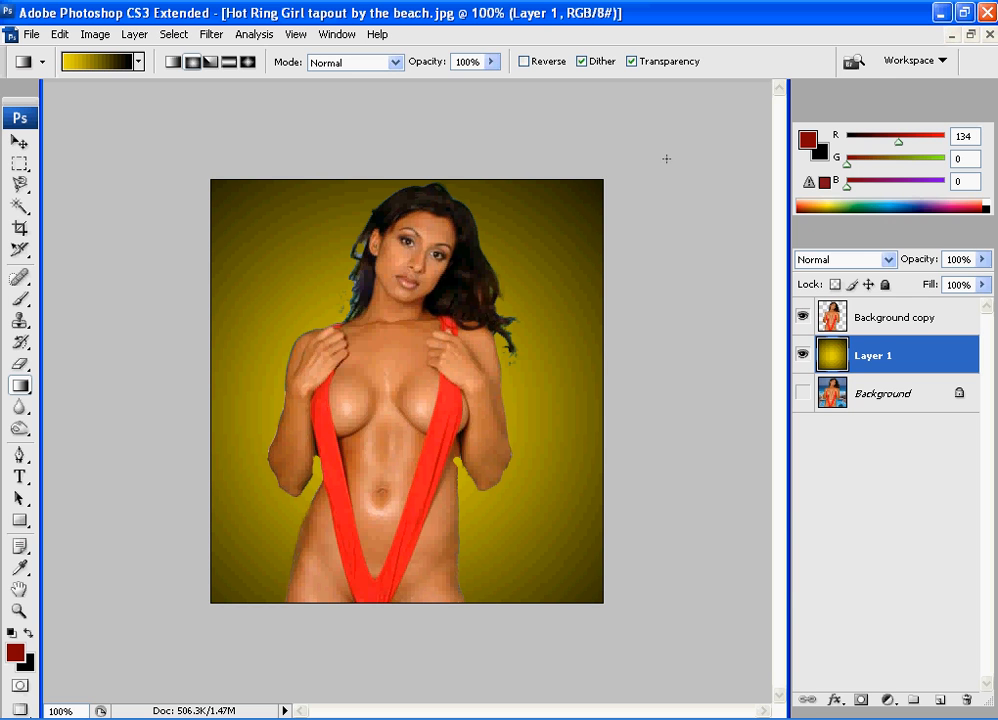
click(894, 316)
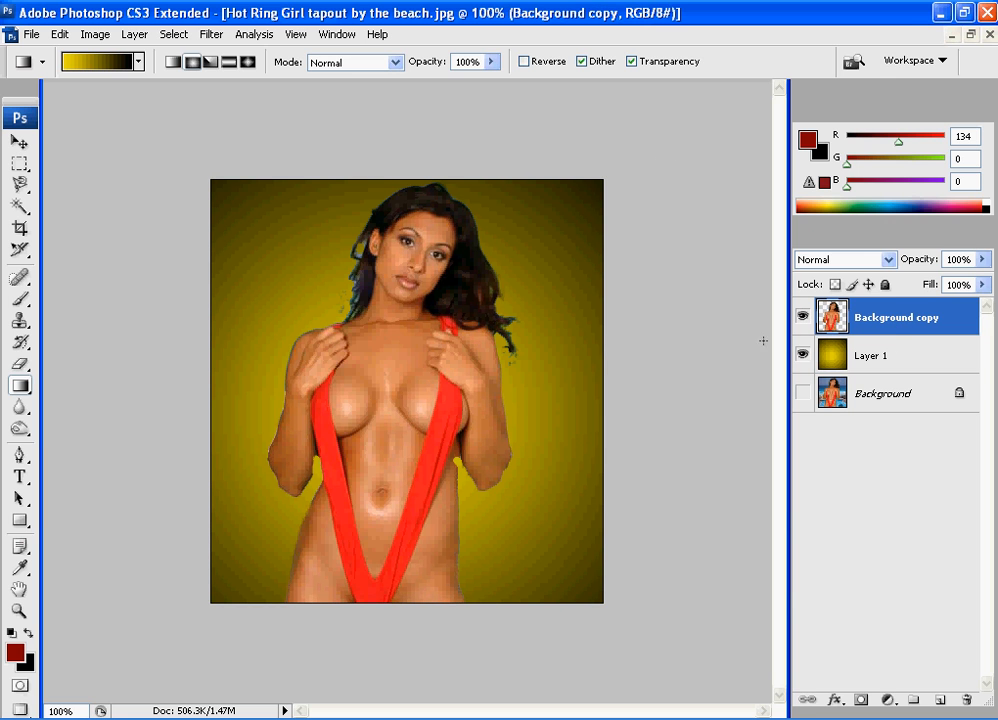
mouse_move(276, 240)
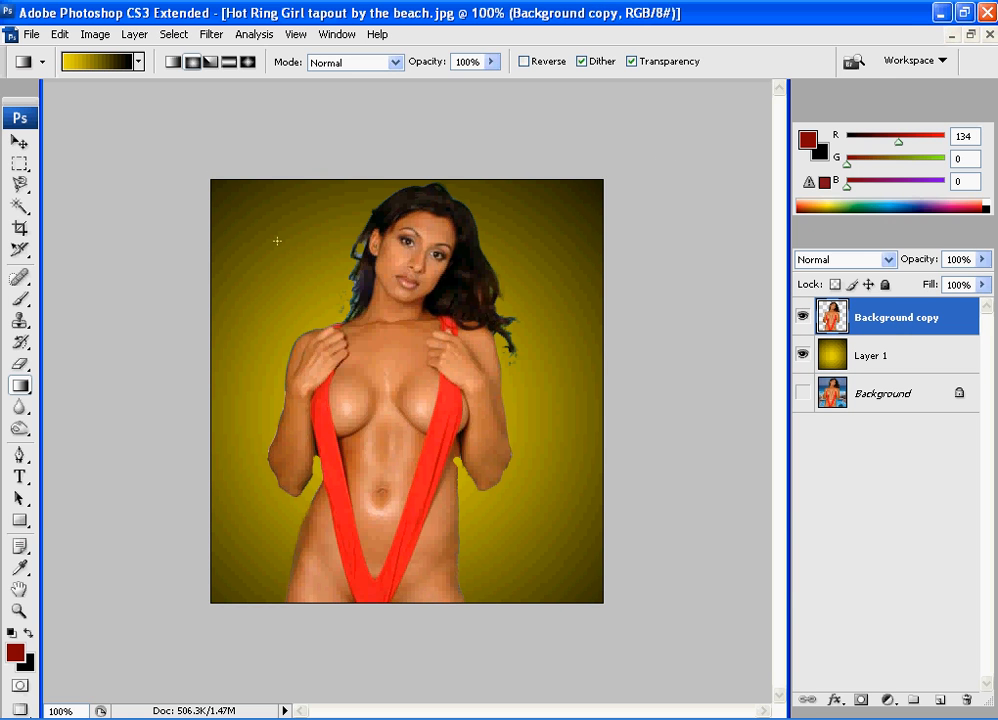
click(20, 142)
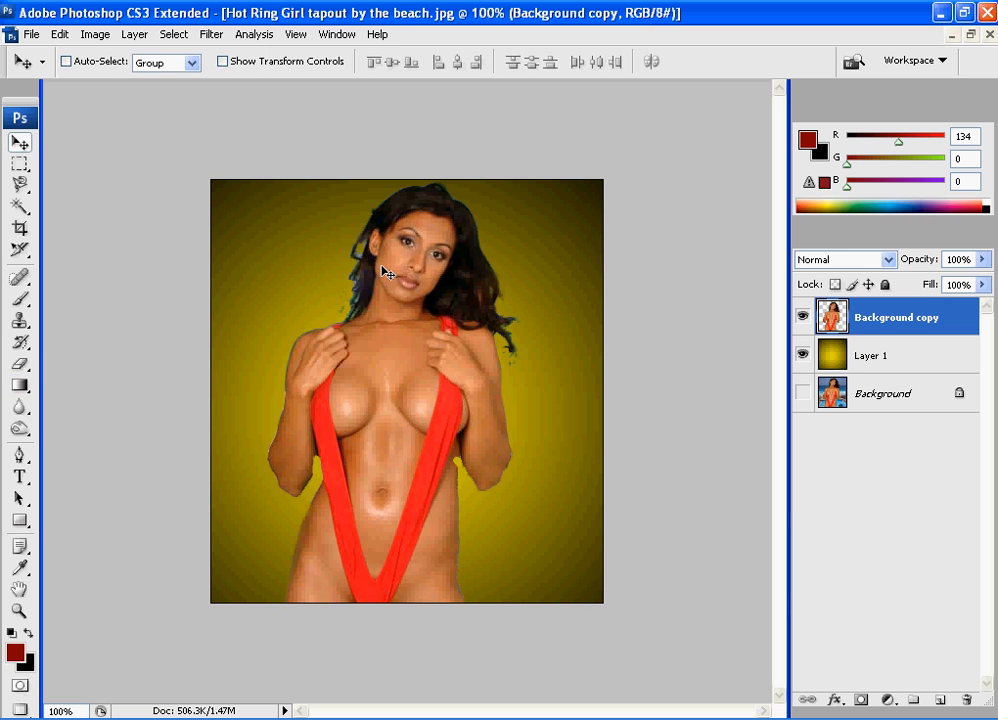
click(20, 364)
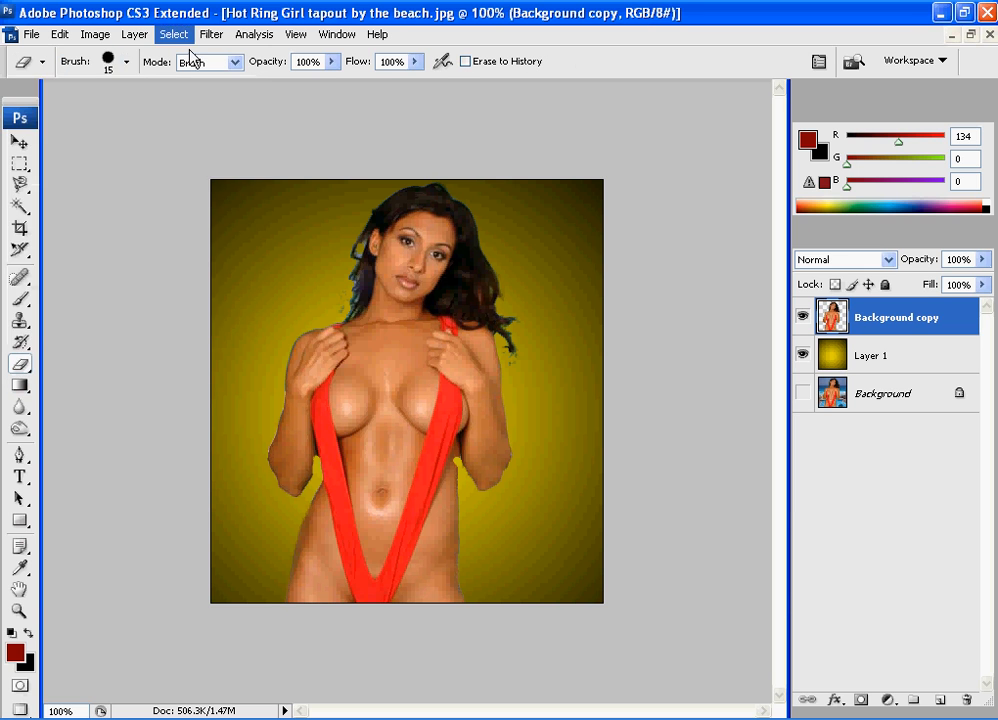
mouse_move(344, 264)
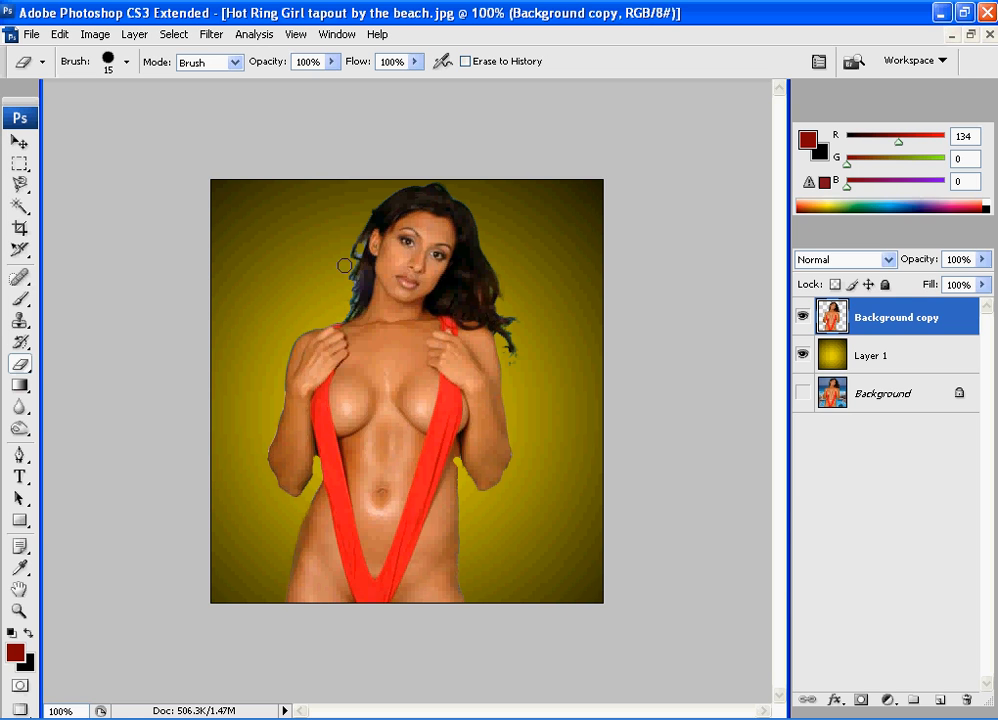
mouse_move(516, 358)
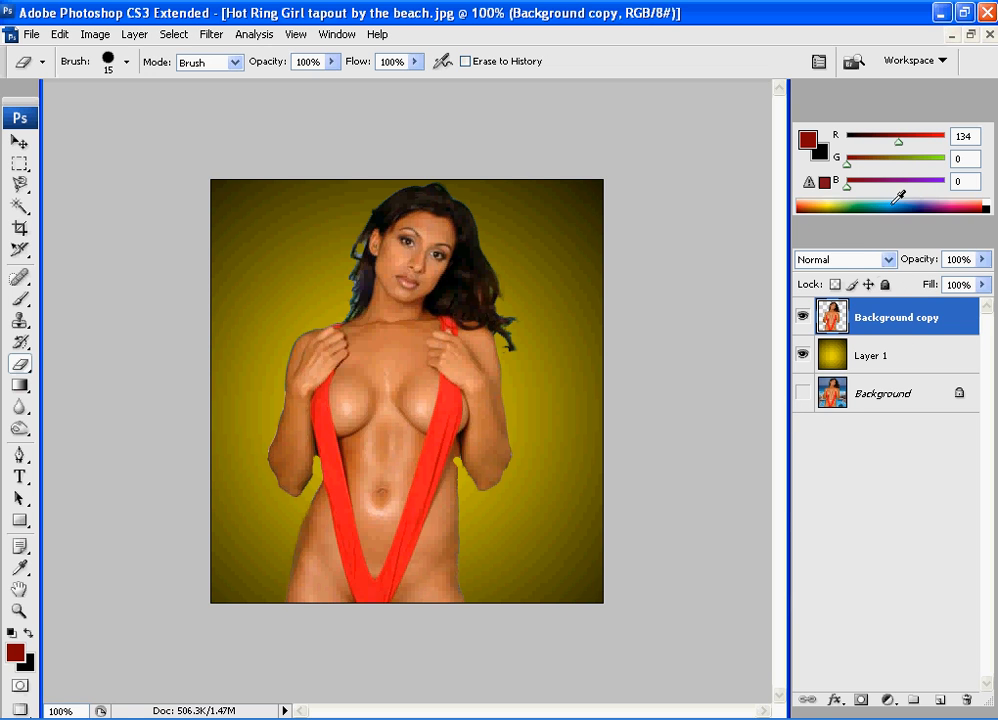
mouse_move(218, 274)
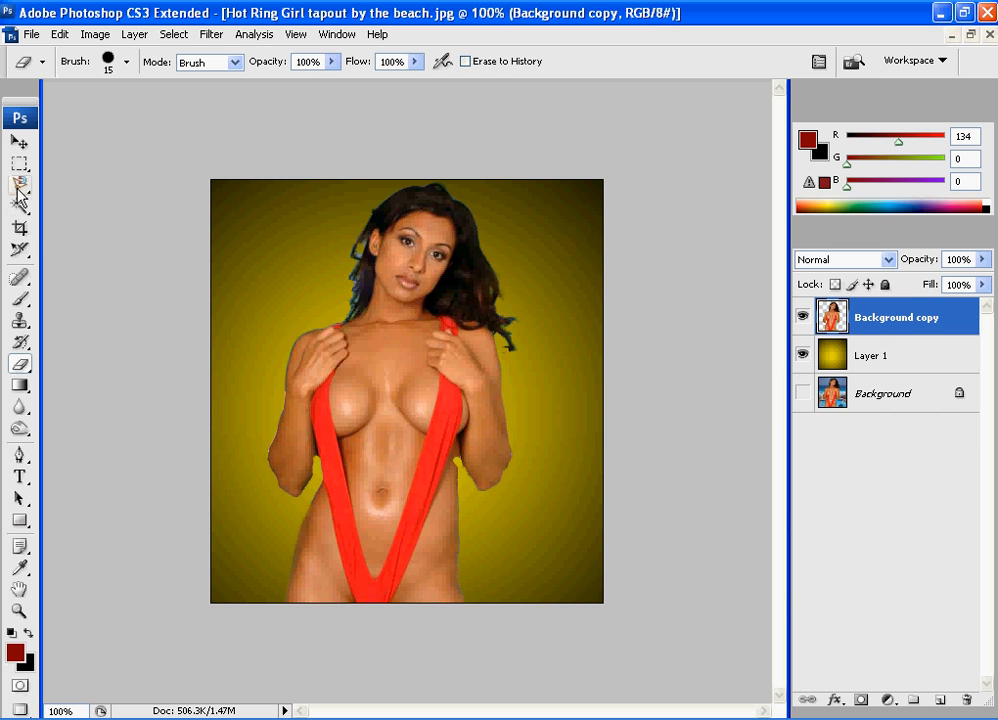
right_click(20, 184)
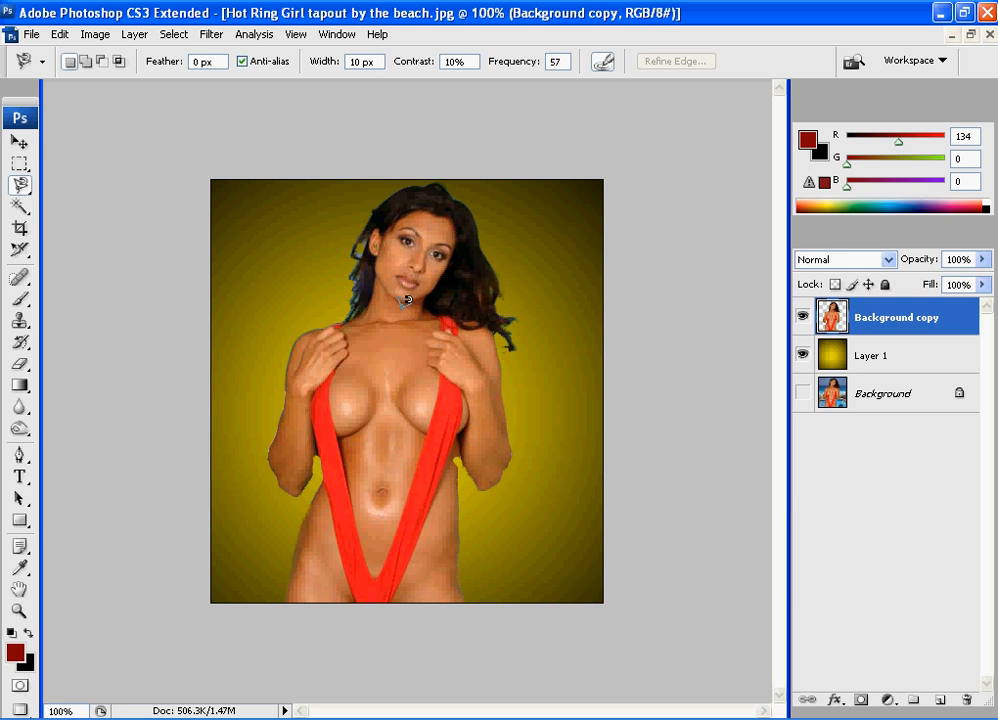
mouse_move(438, 266)
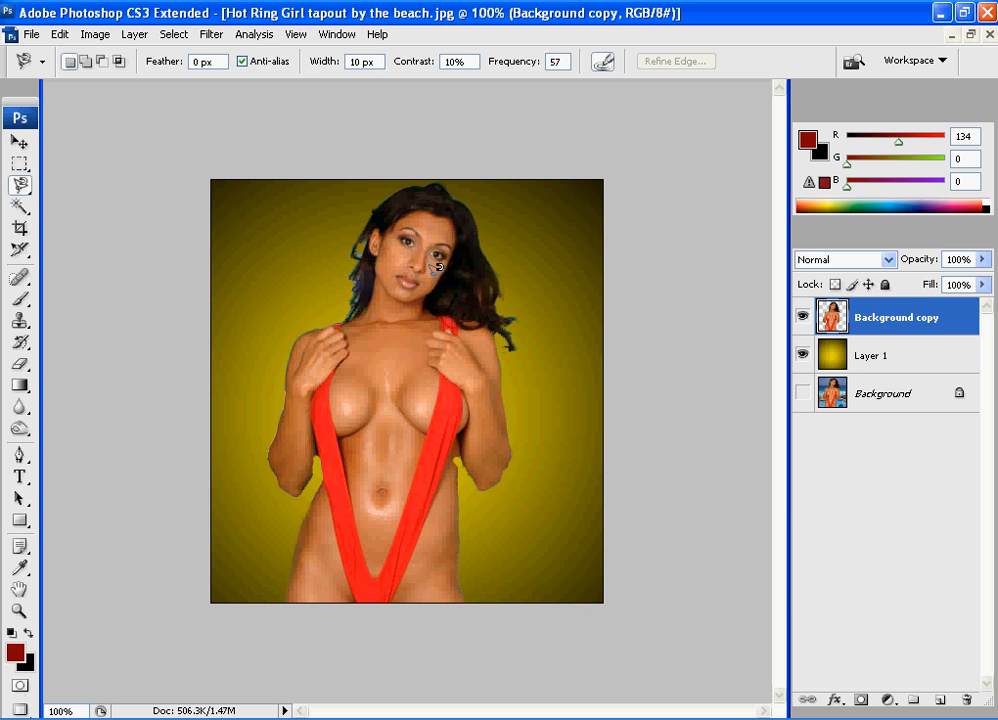
mouse_move(490, 334)
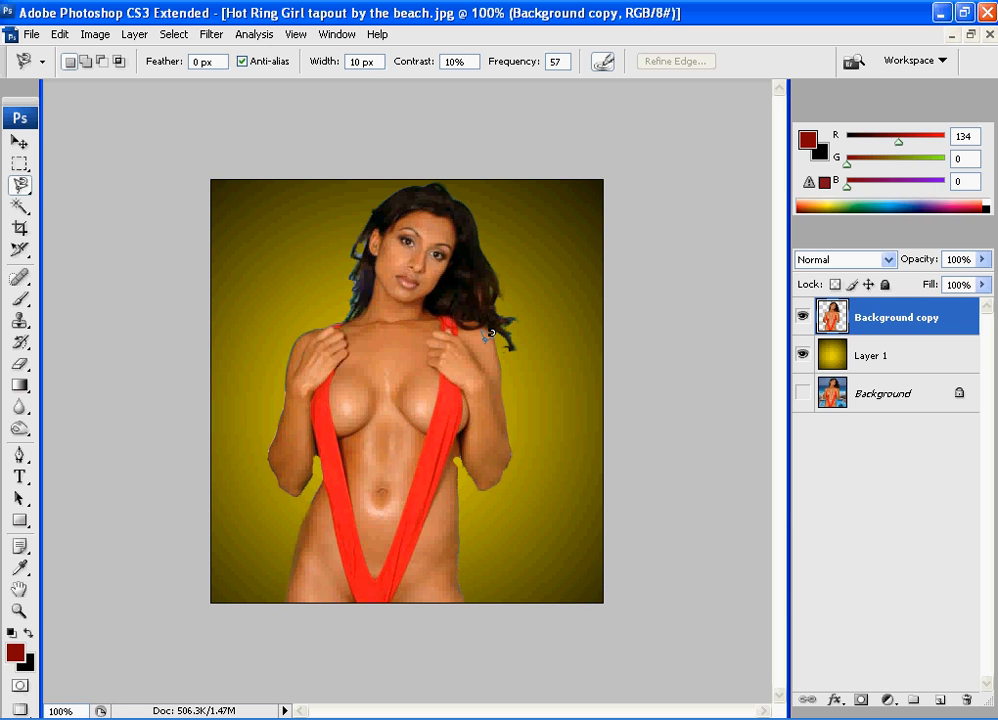
mouse_move(532, 232)
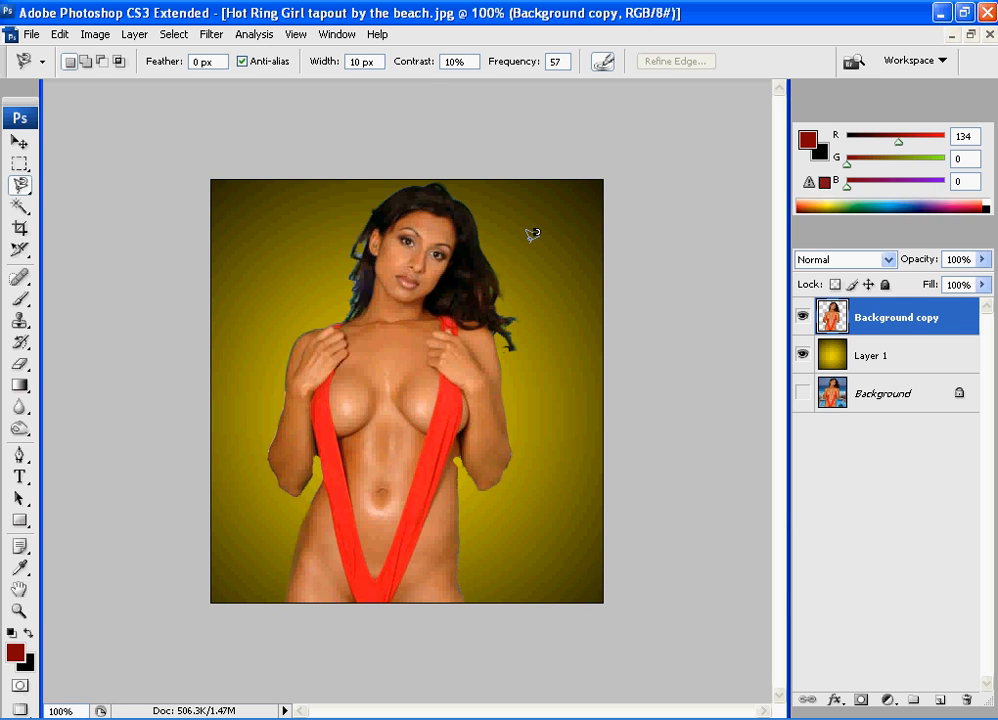
mouse_move(490, 242)
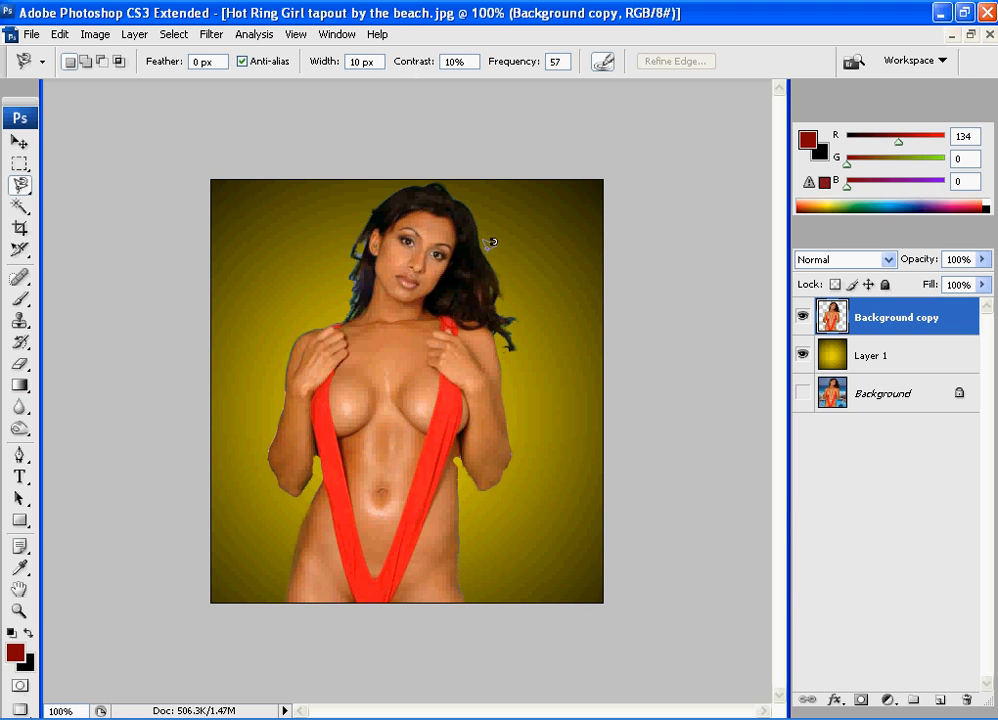
mouse_move(432, 396)
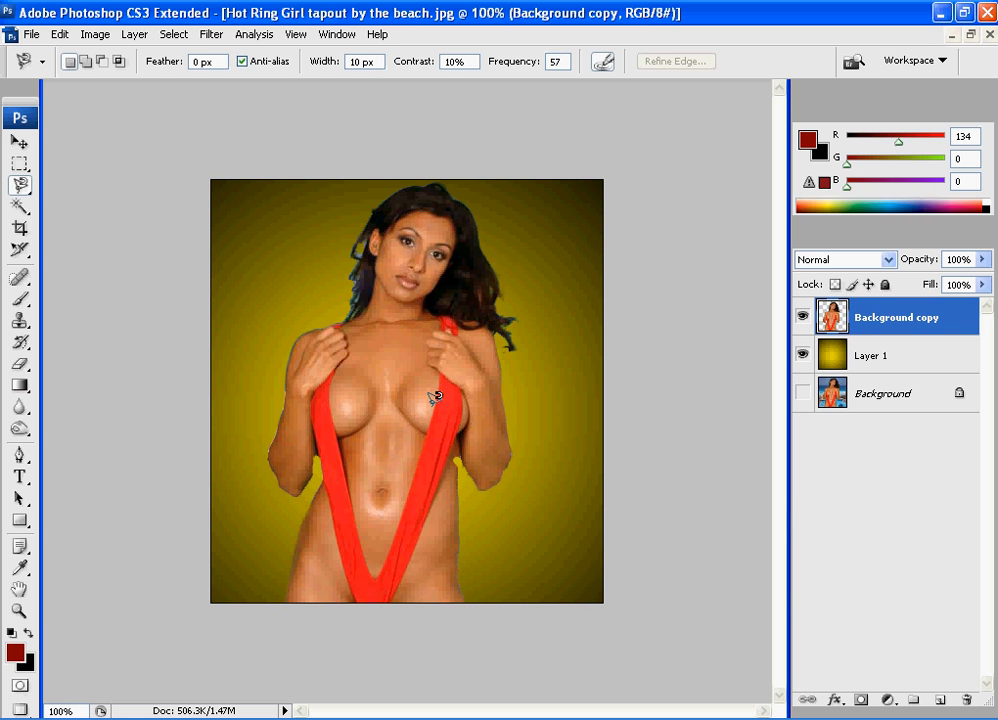
mouse_move(684, 460)
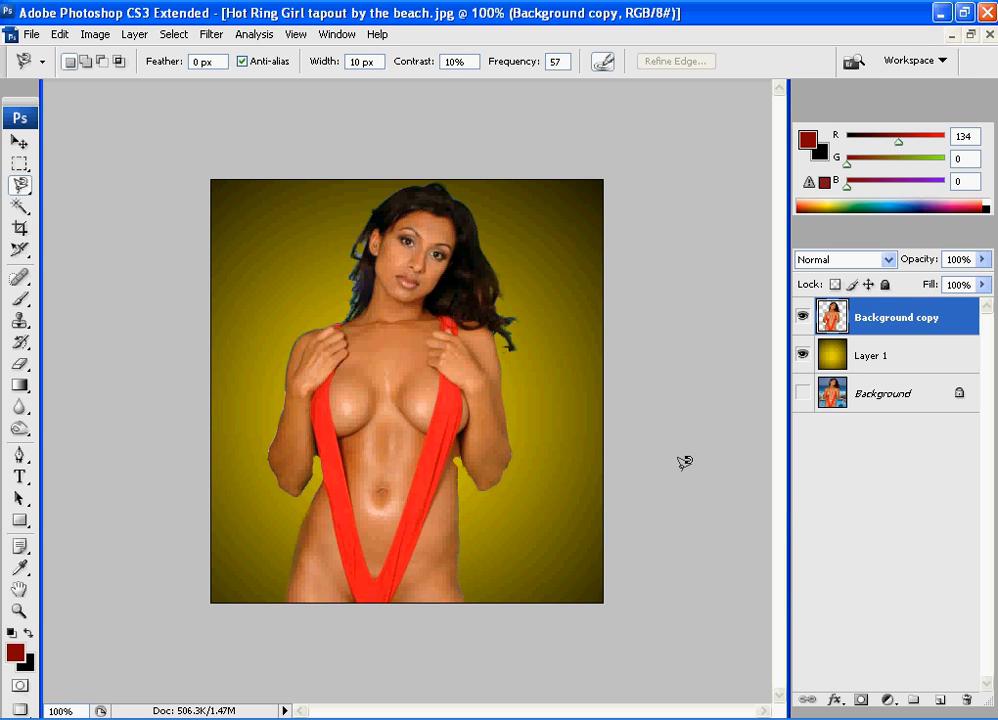
mouse_move(684, 474)
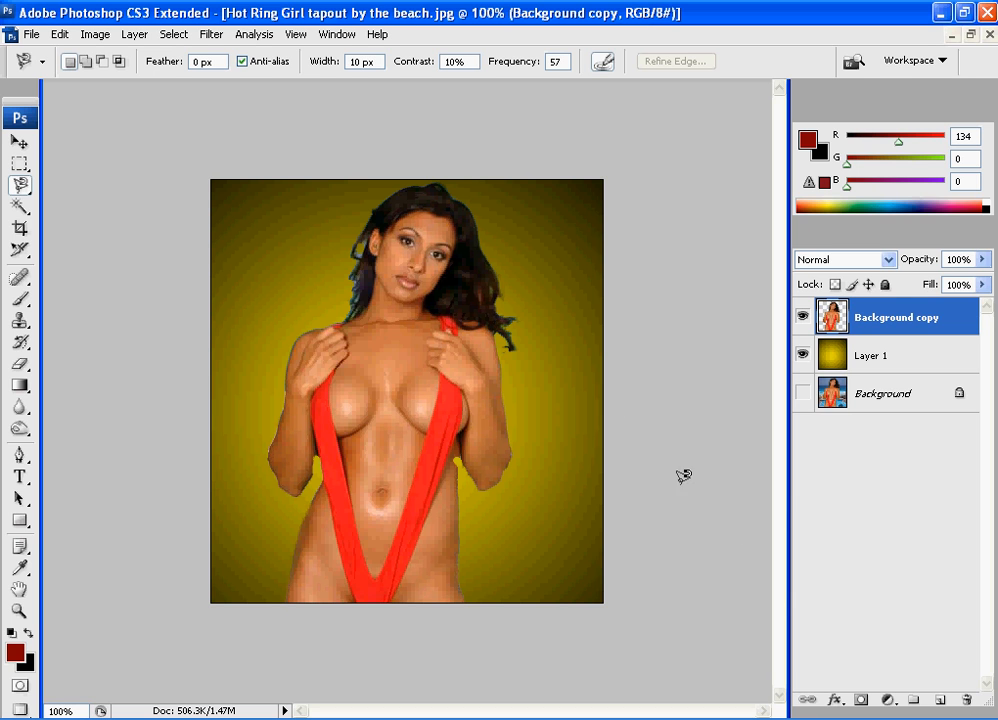